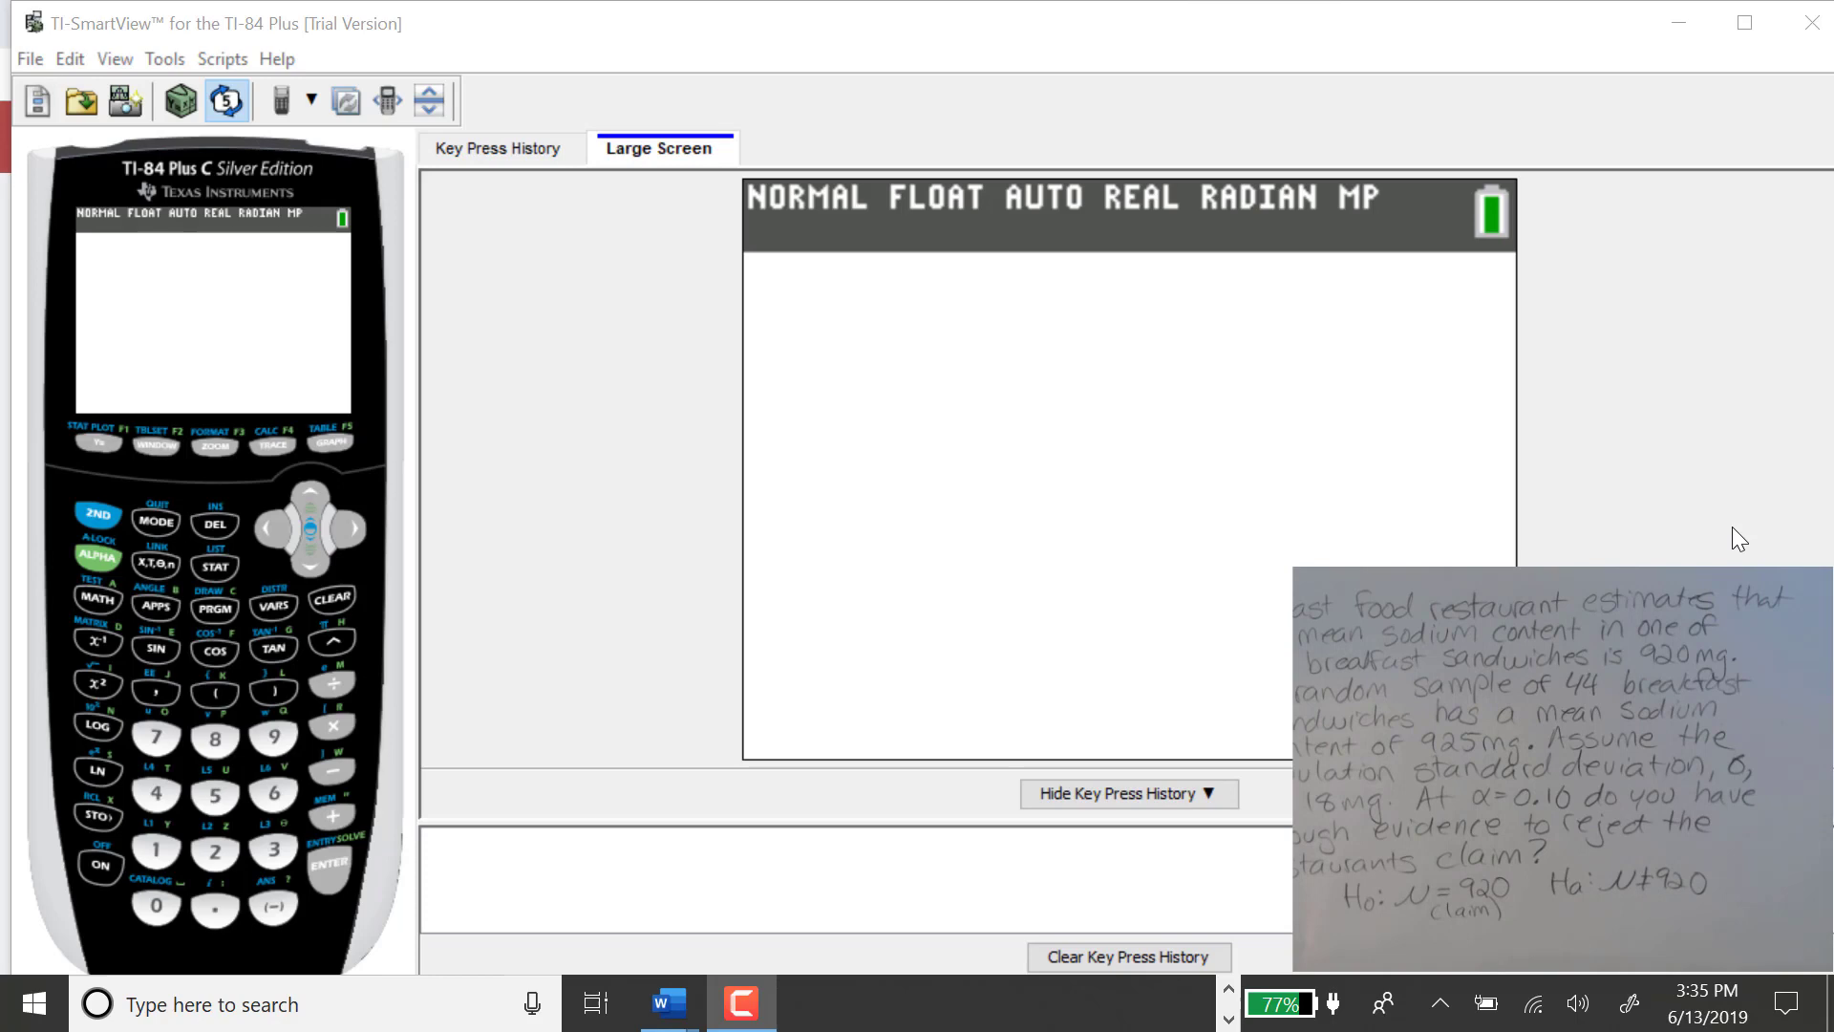
mouse_move(1147, 585)
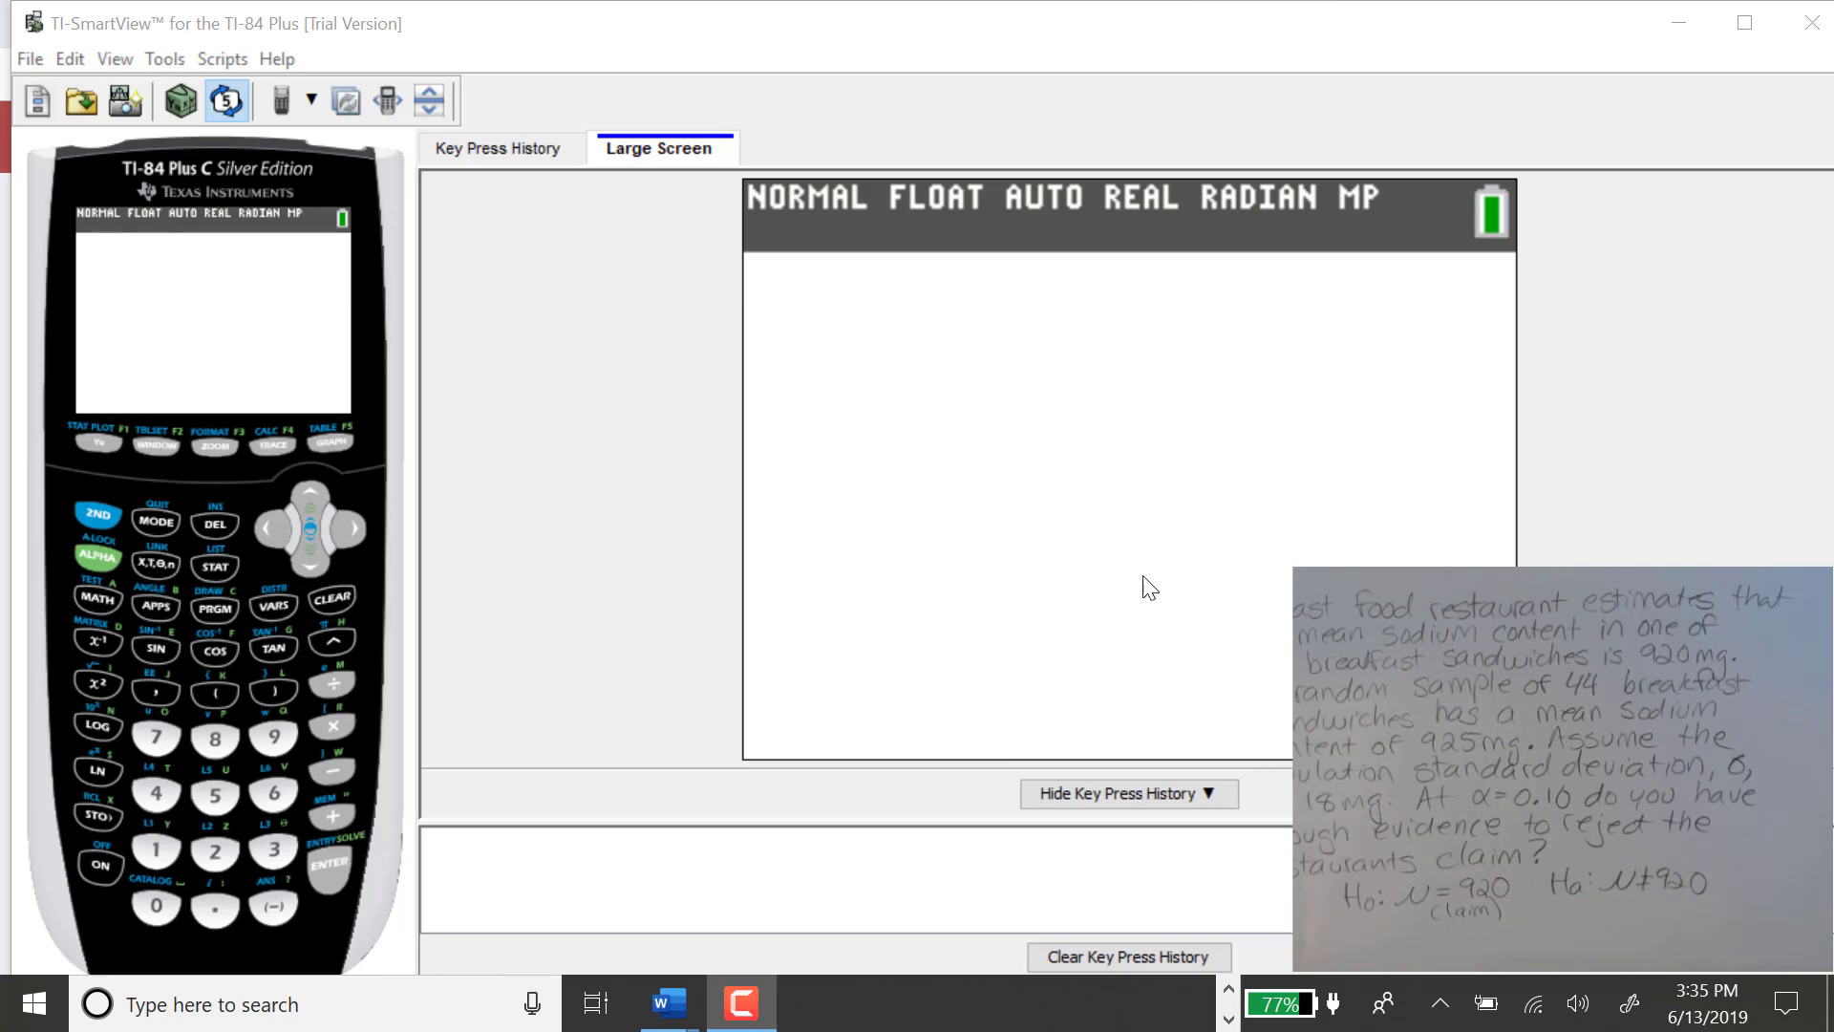
mouse_move(1026, 575)
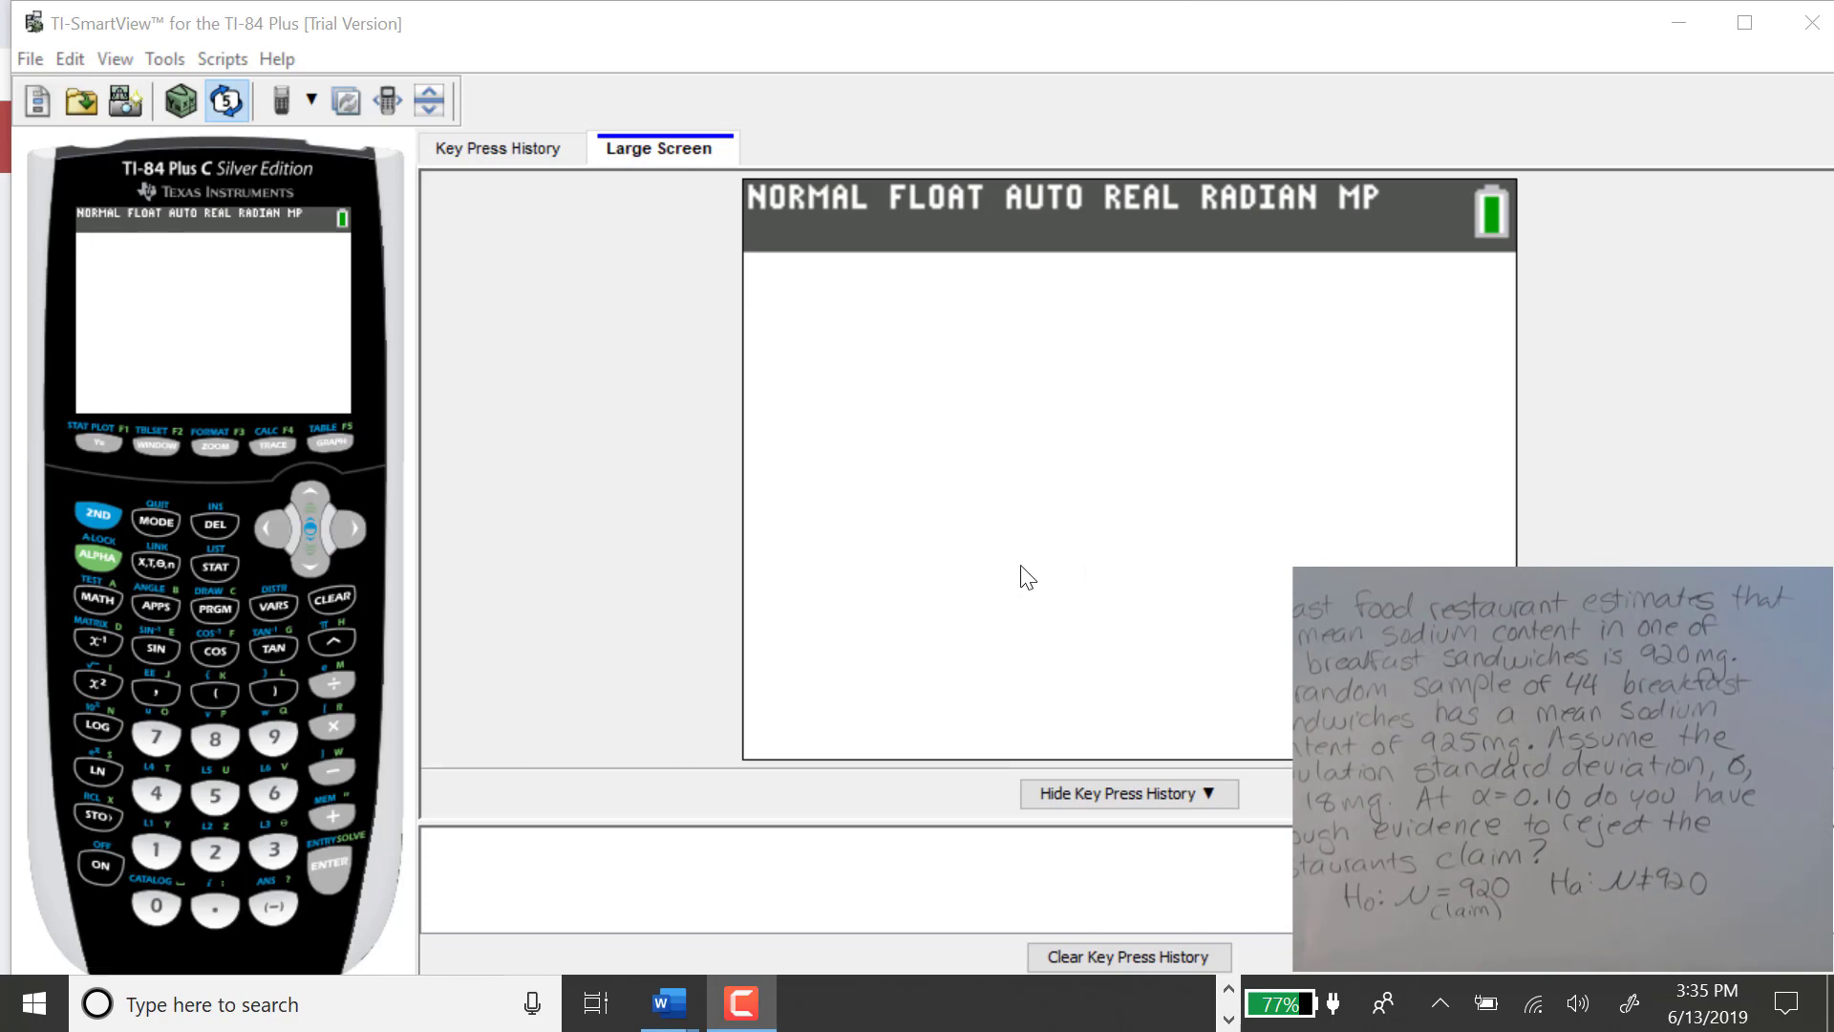
Bring up the STAT menu's TESTS list, with 1:Z-Test at the top.
left_click(214, 566)
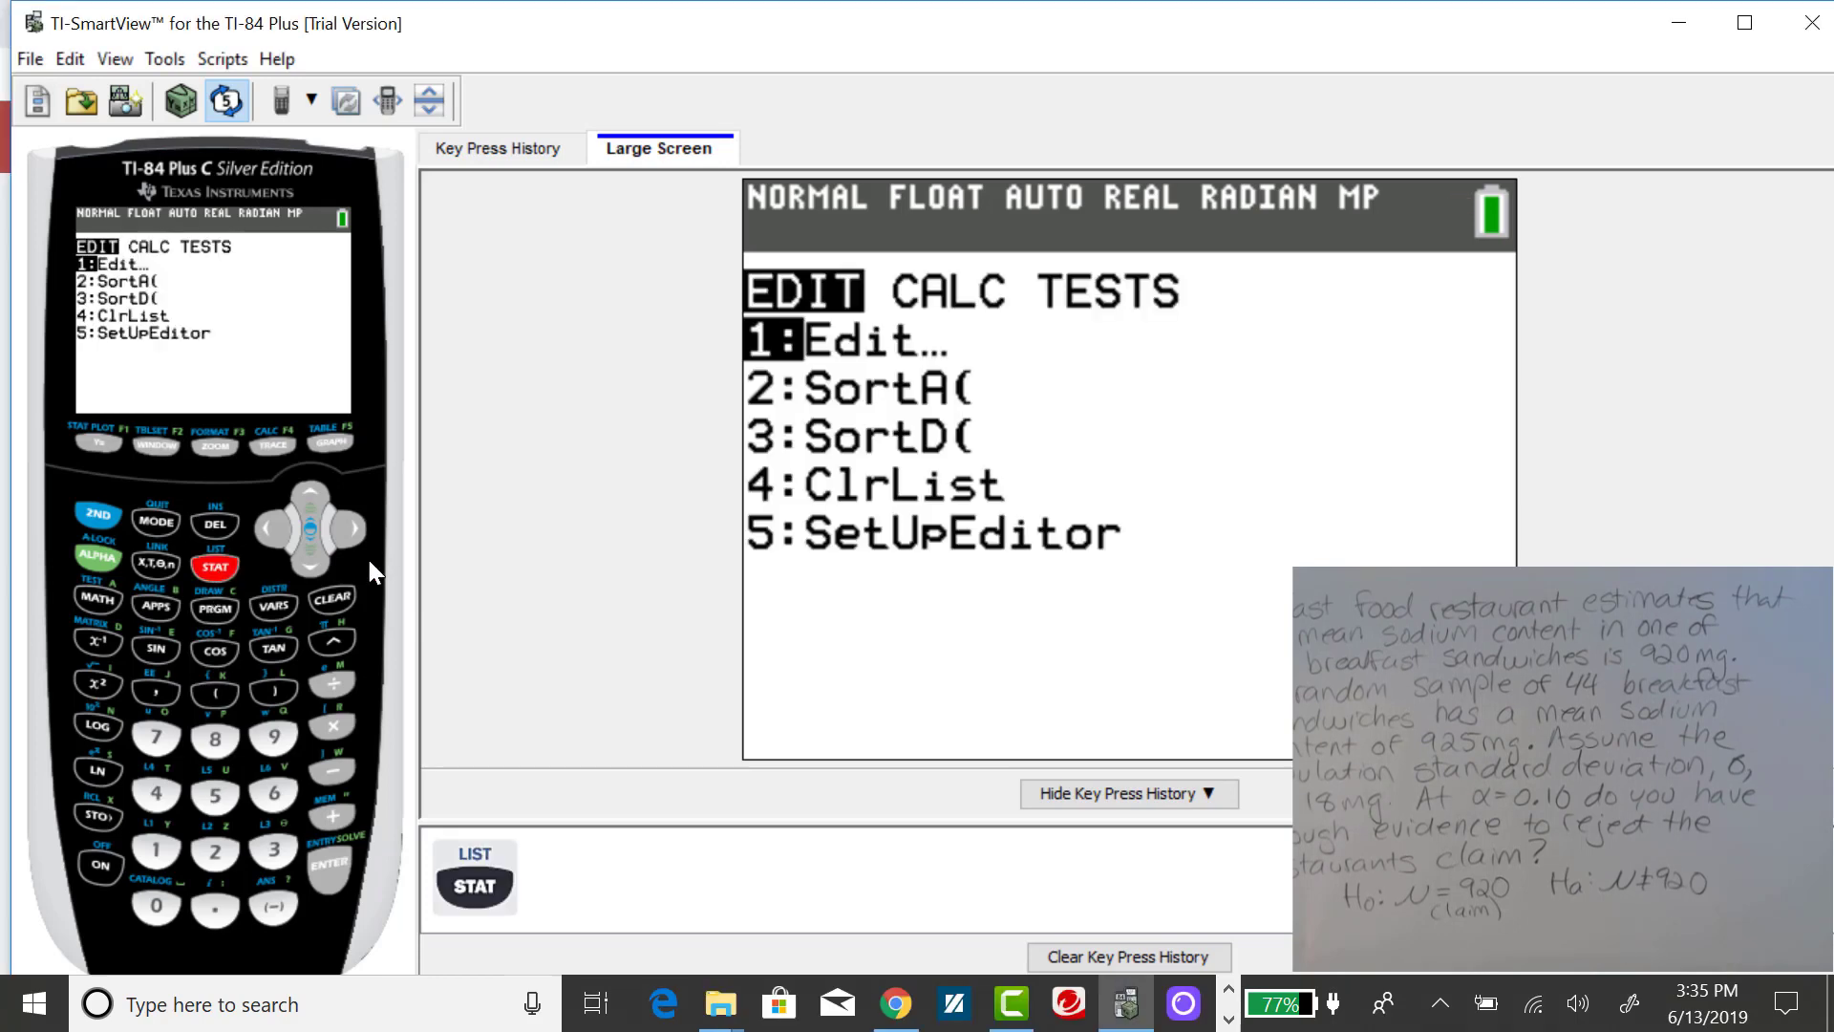
left_click(351, 528)
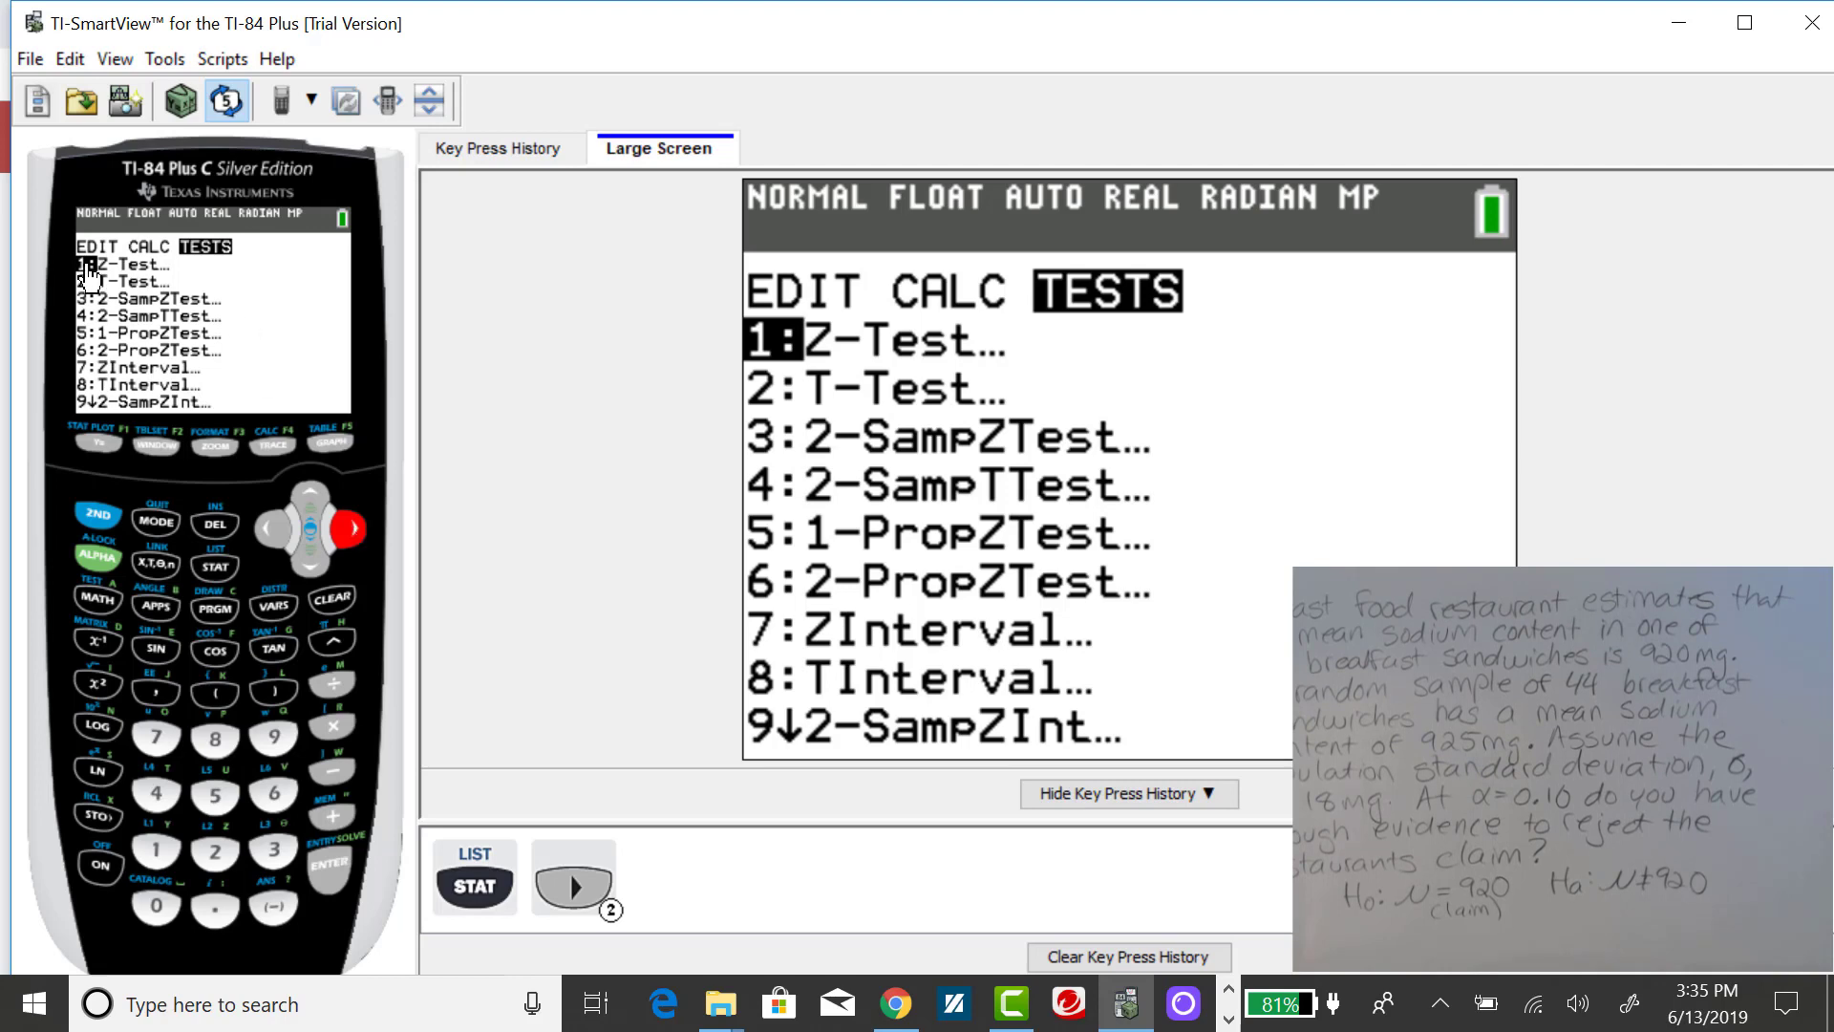
mouse_move(99, 293)
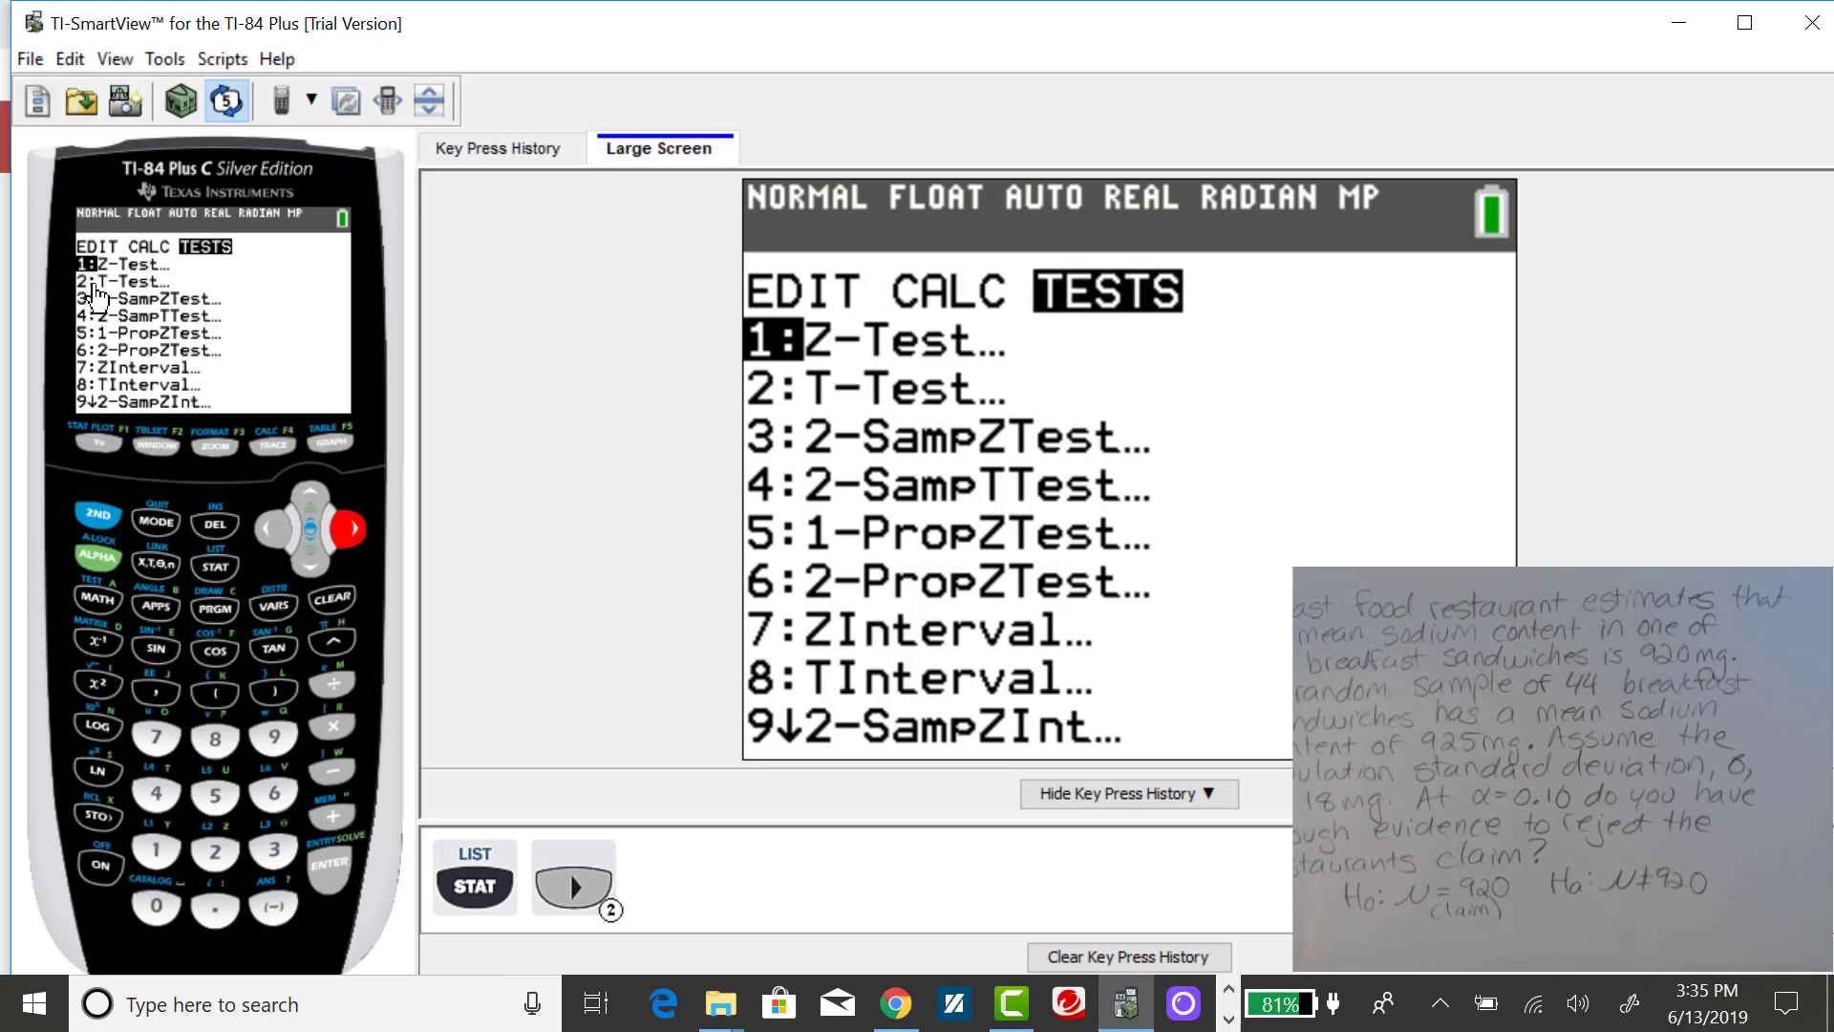
mouse_move(152, 283)
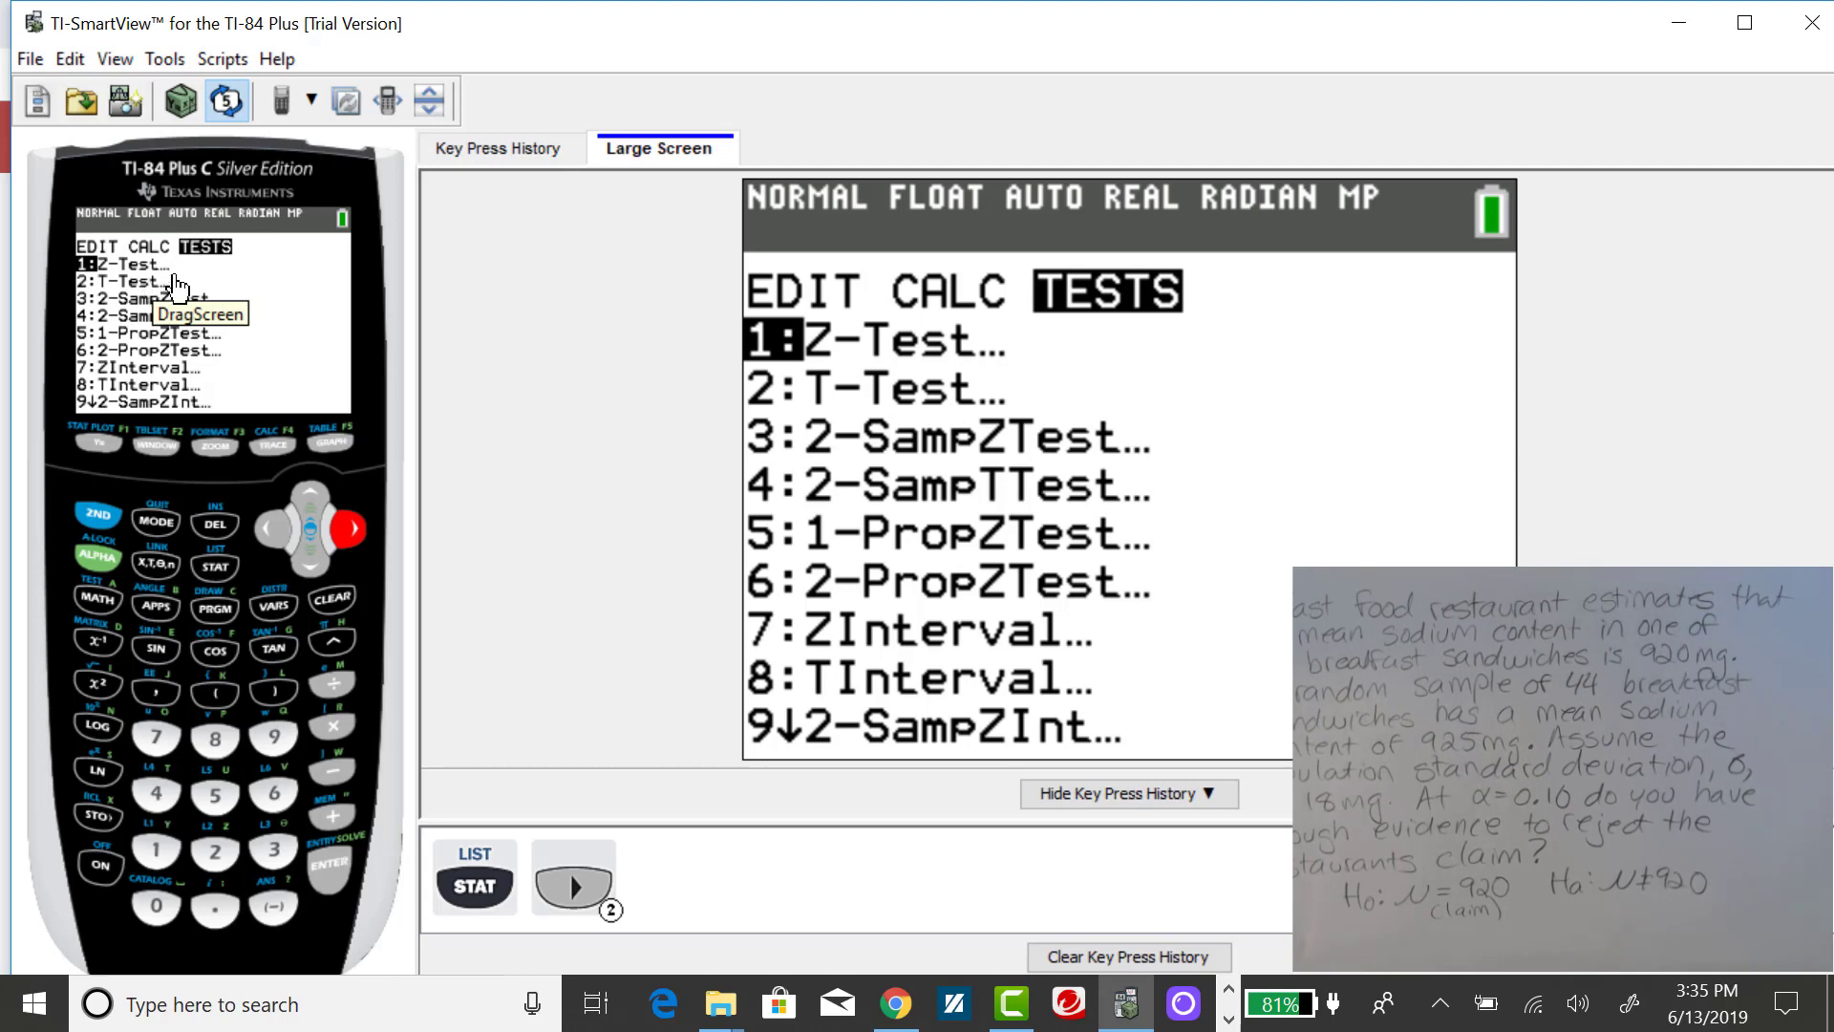
mouse_move(335, 892)
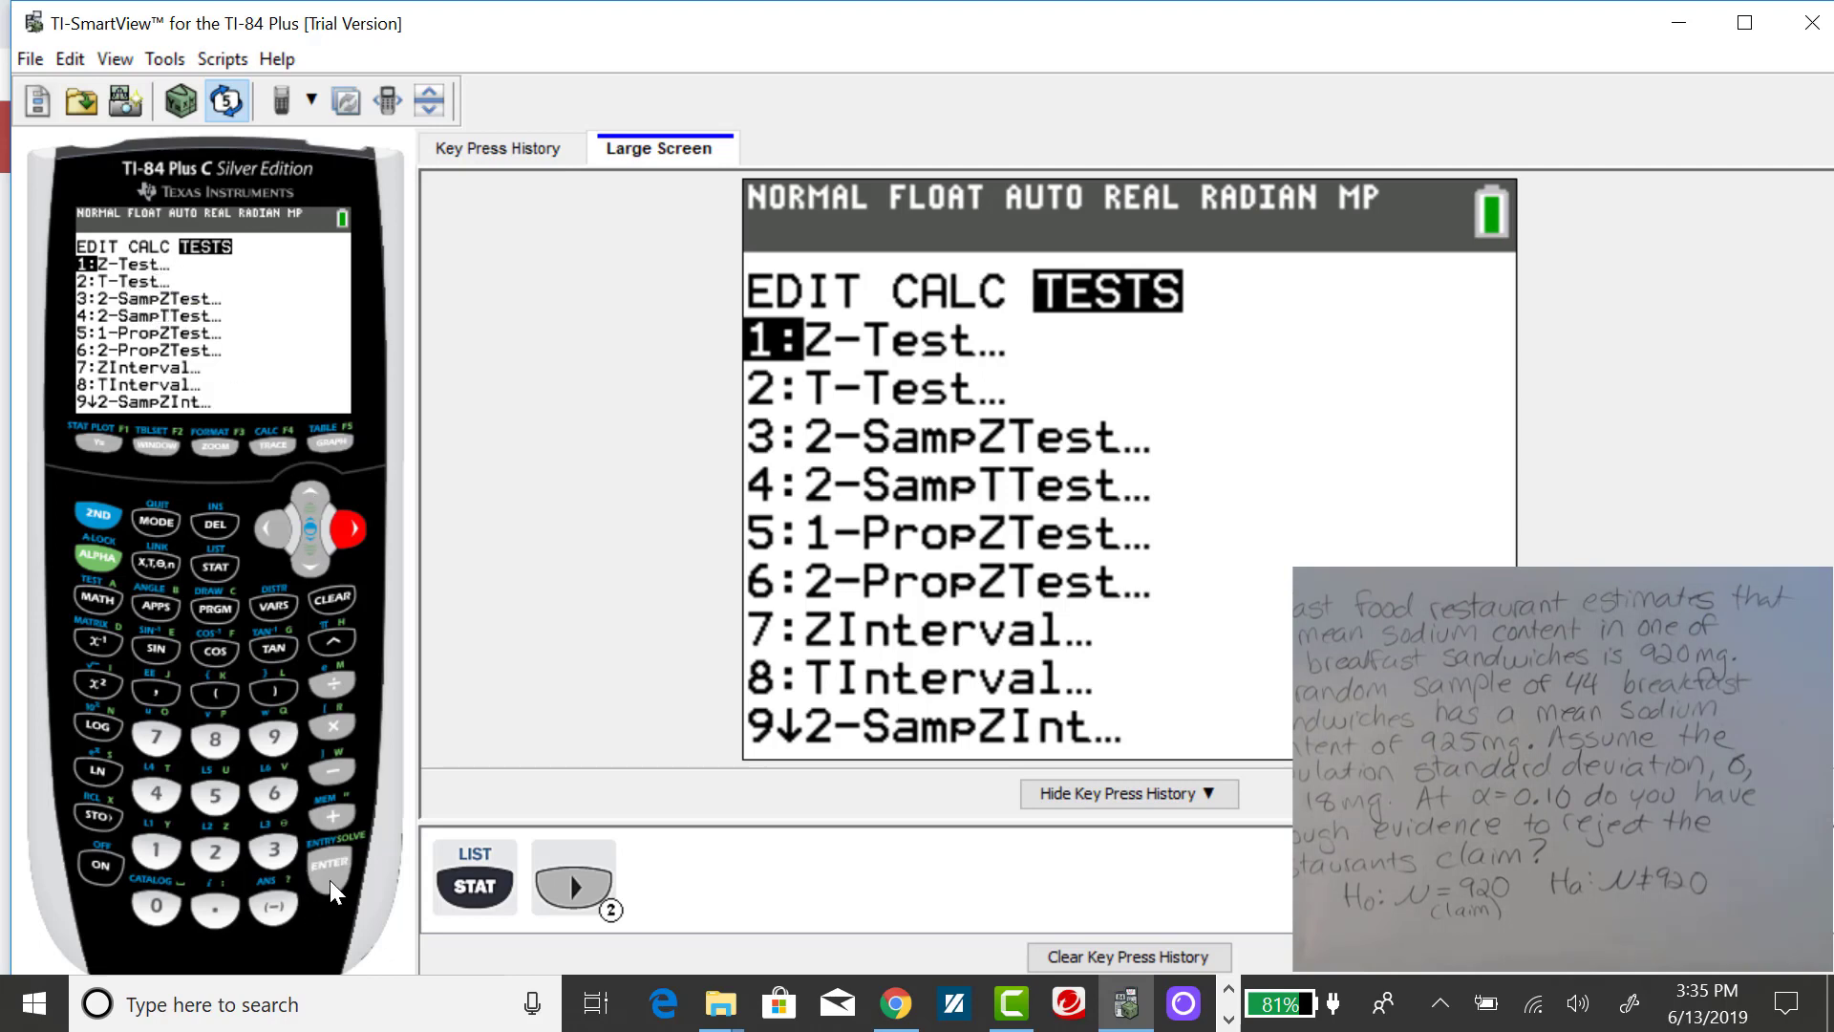
Select 1:Z-Test to show its entry screen with the old values (μ0 100, σ 15).
left_click(316, 867)
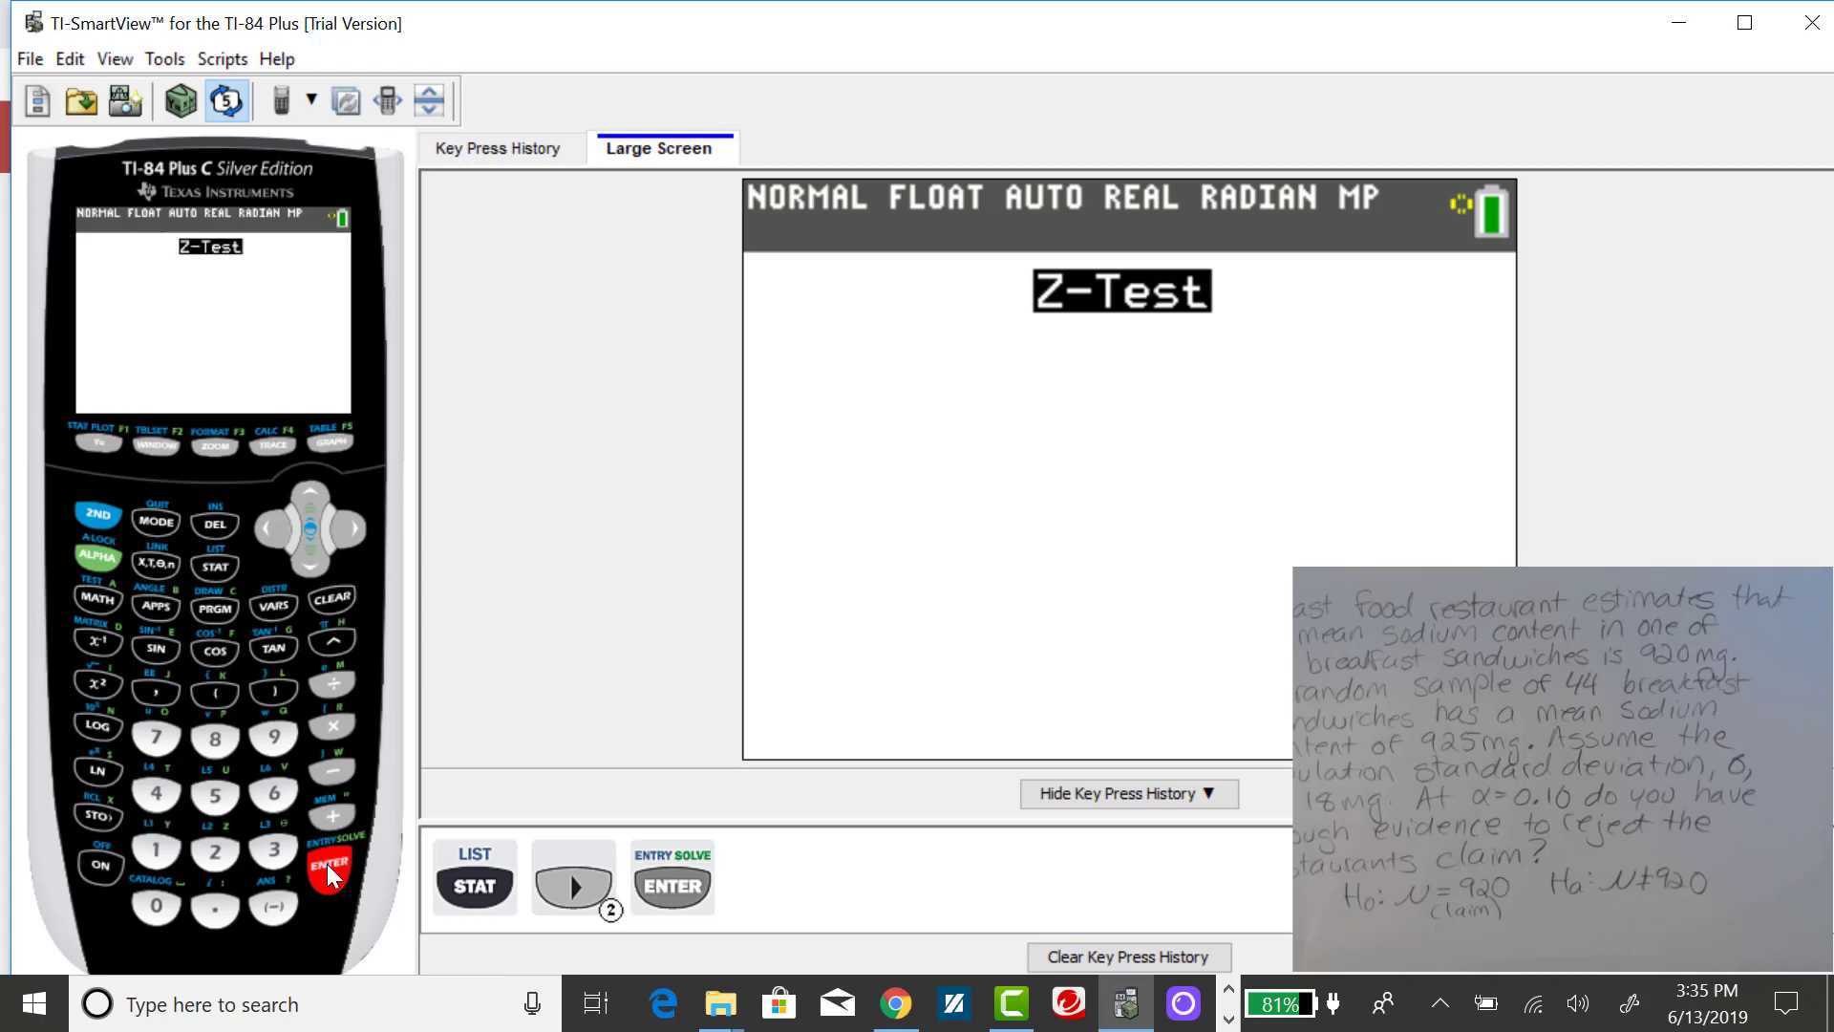
left_click(328, 866)
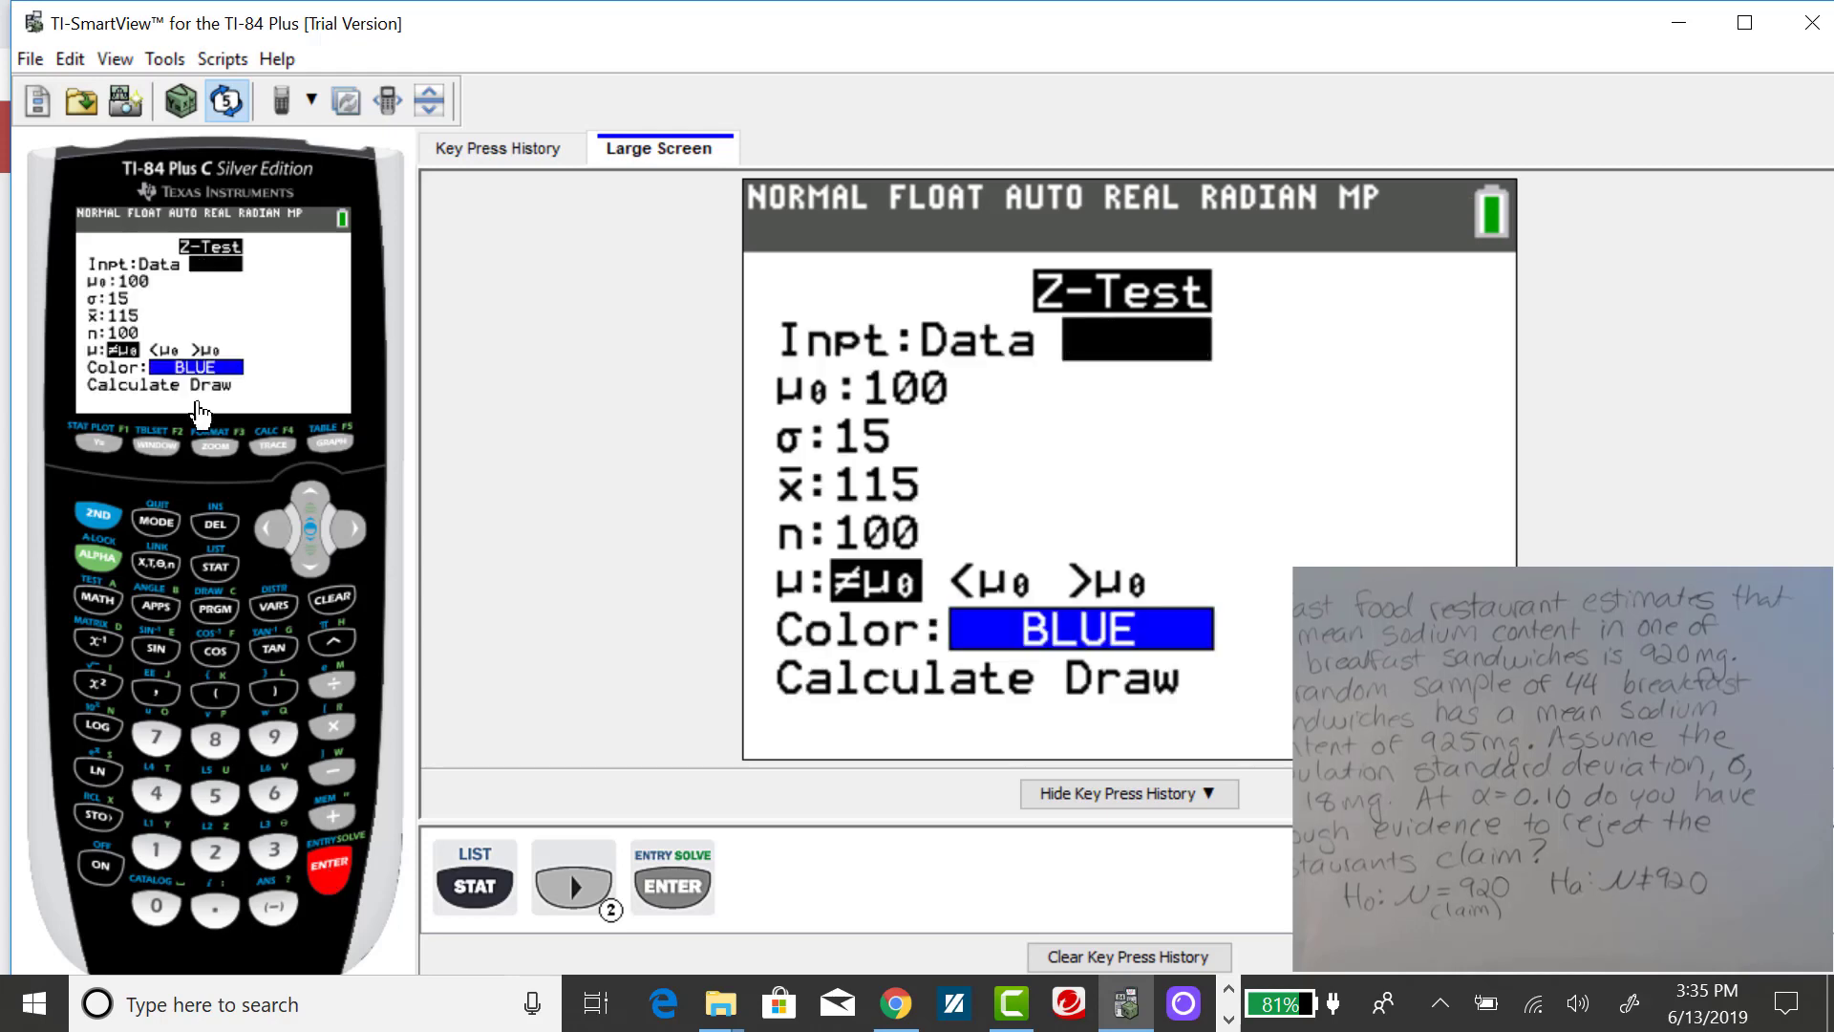
mouse_move(164, 286)
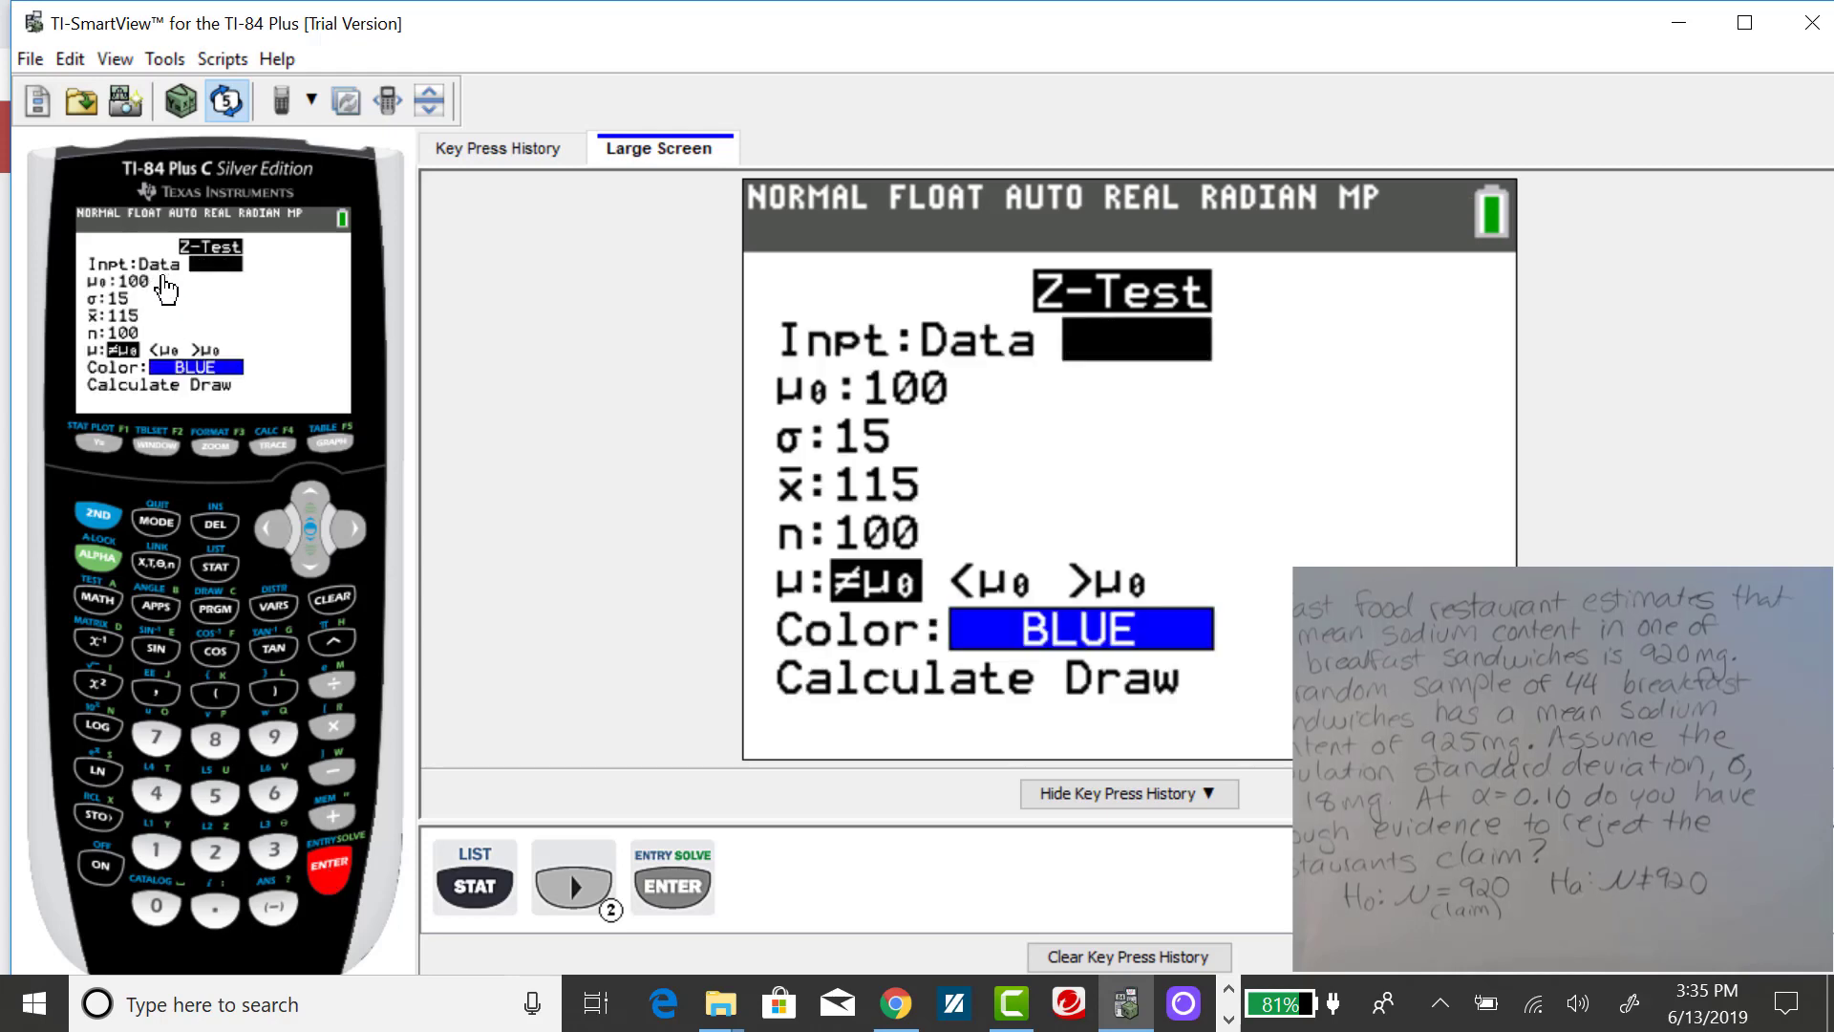
mouse_move(240, 281)
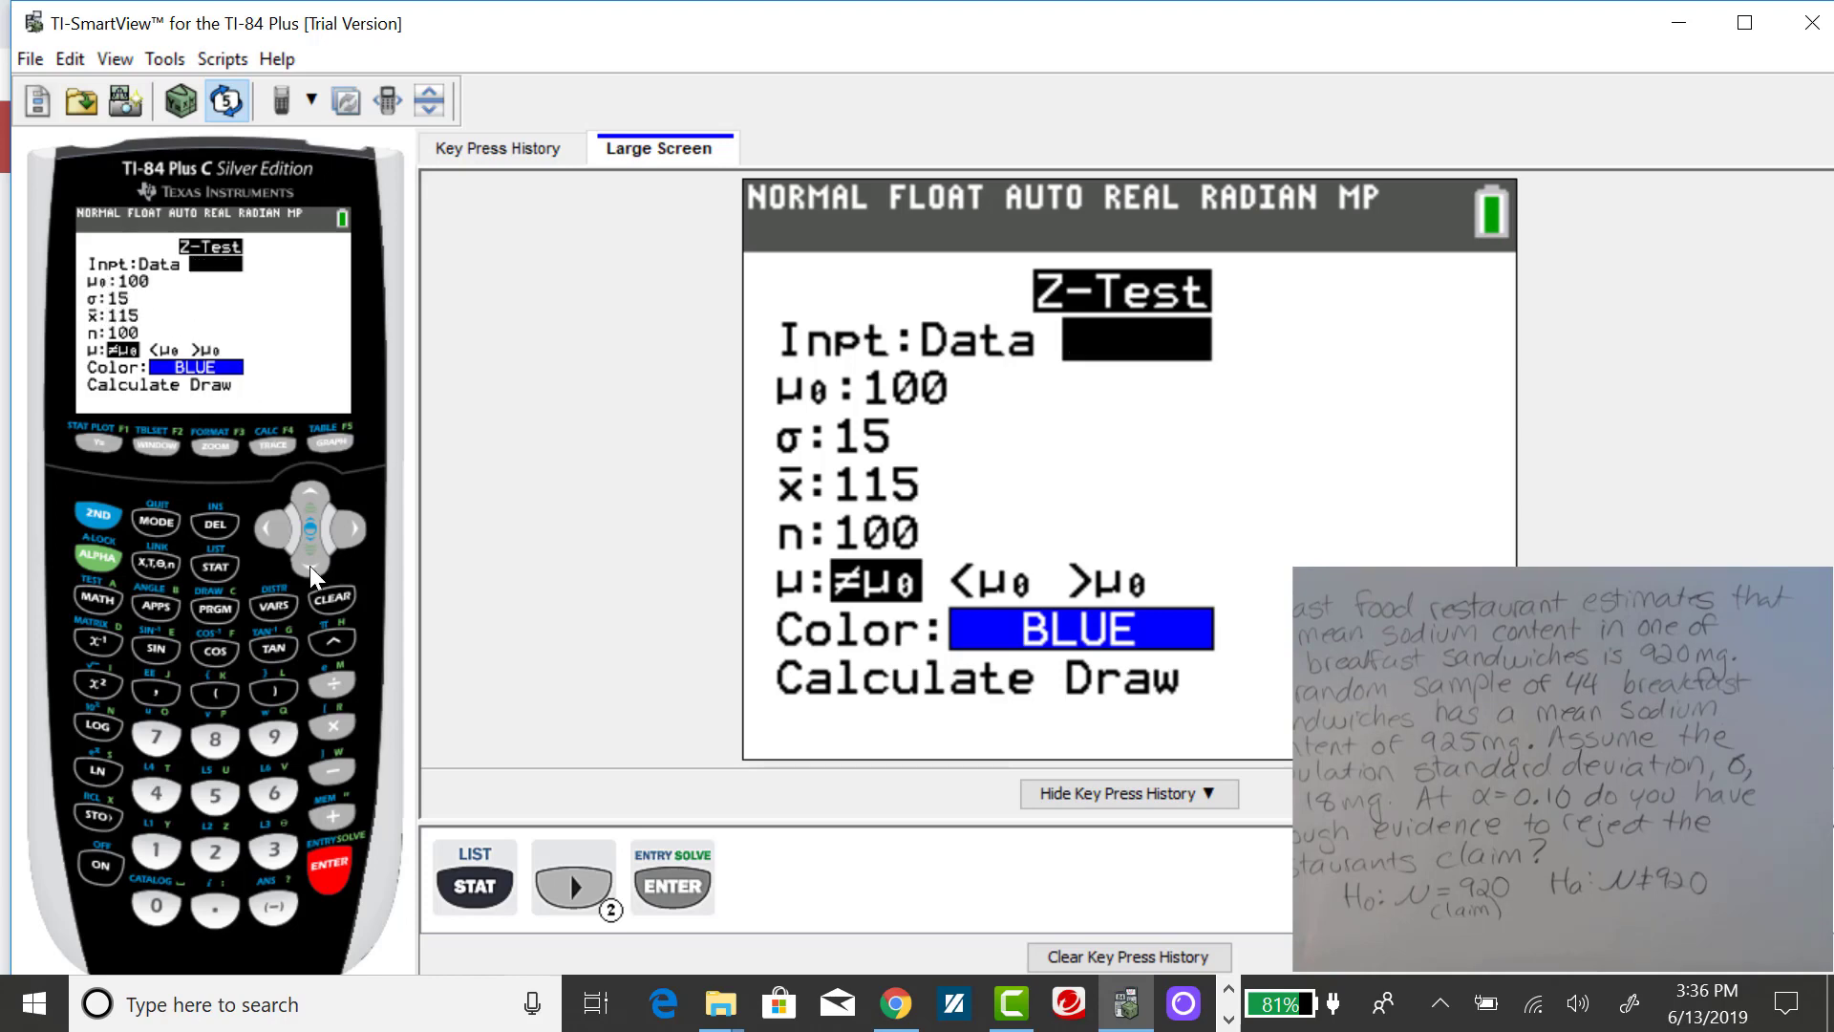
Enter Stats input μ0 920, σ 18, x̄ 925 and n 44 on the Z-Test screen.
left_click(346, 529)
type("92")
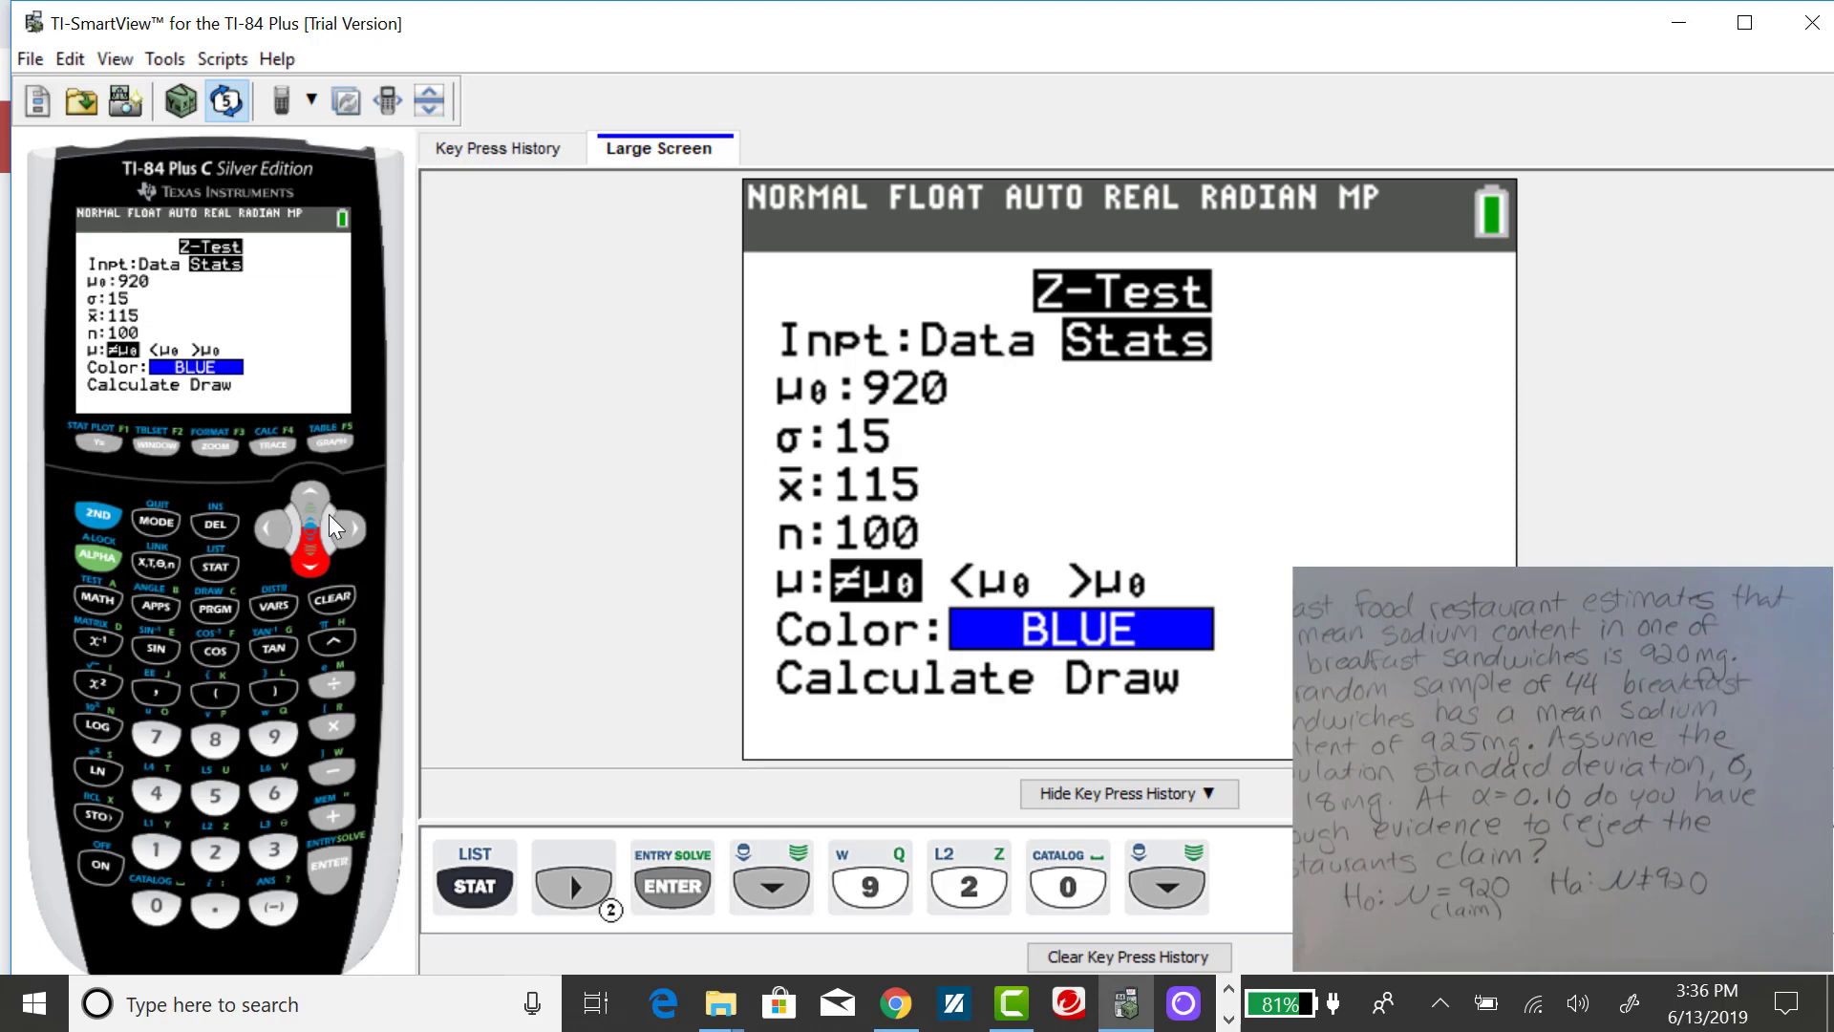
mouse_move(160, 854)
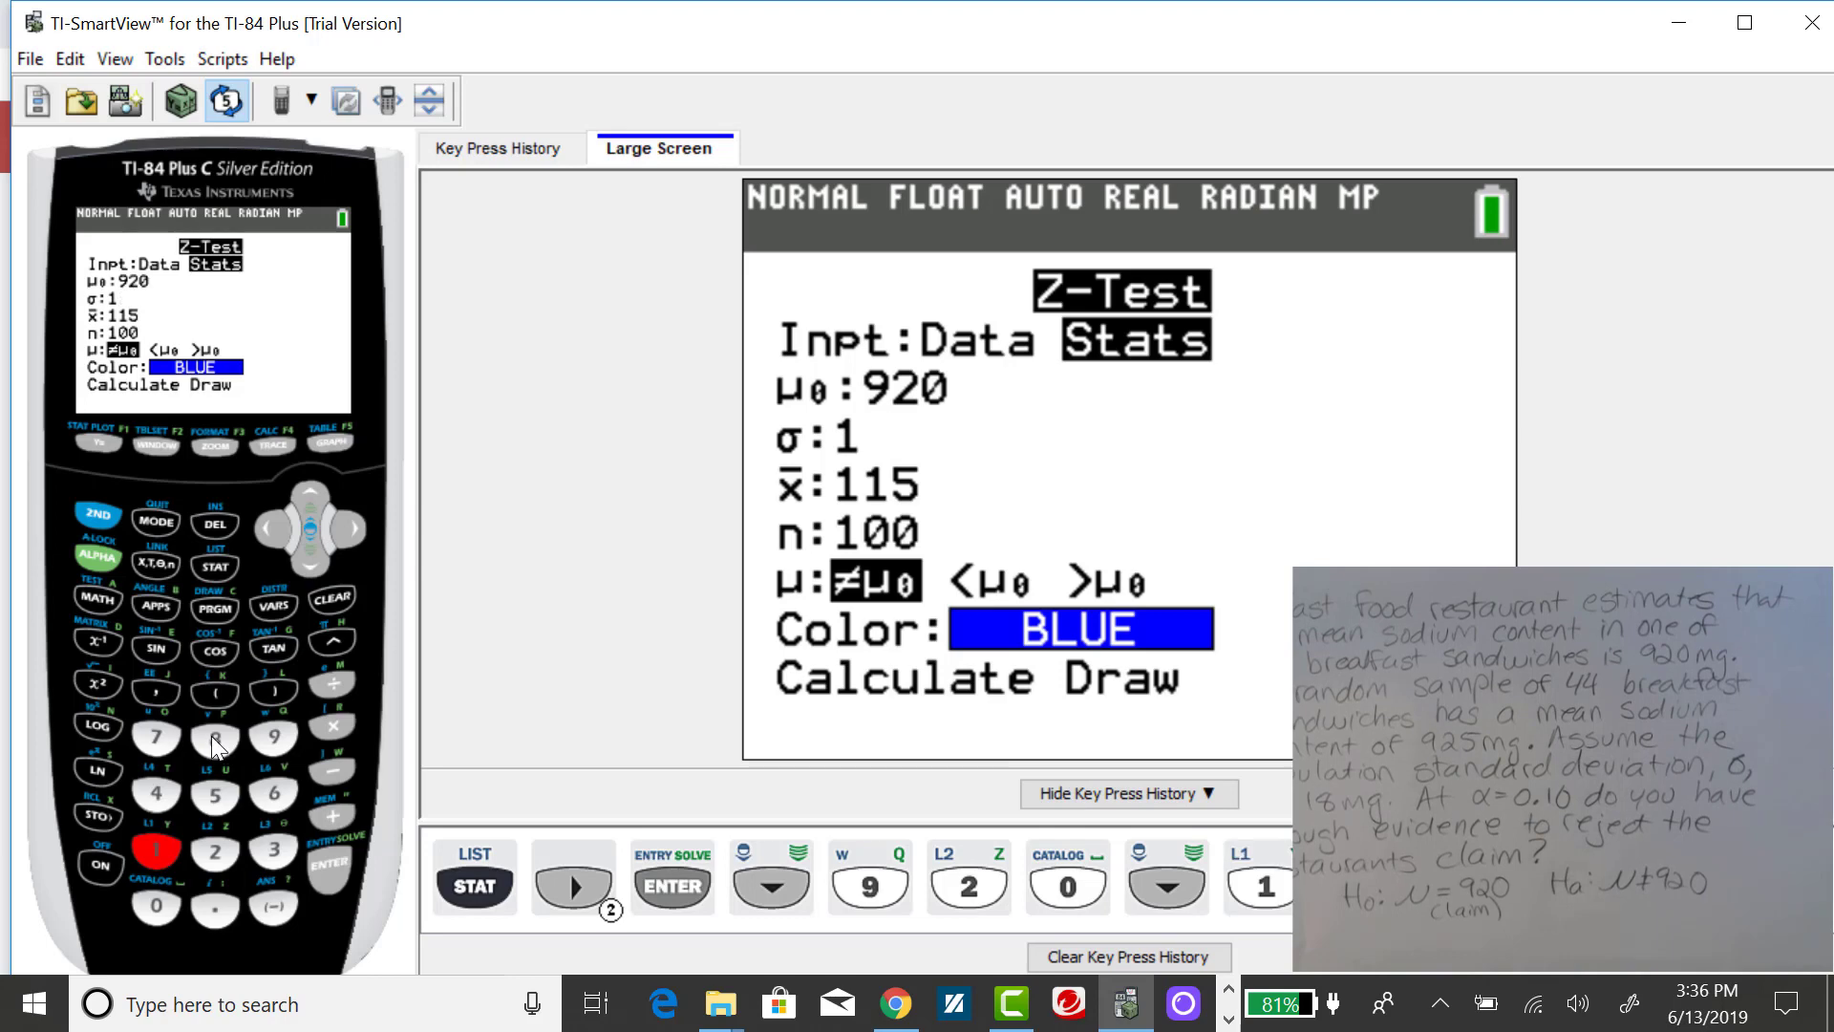
type("8")
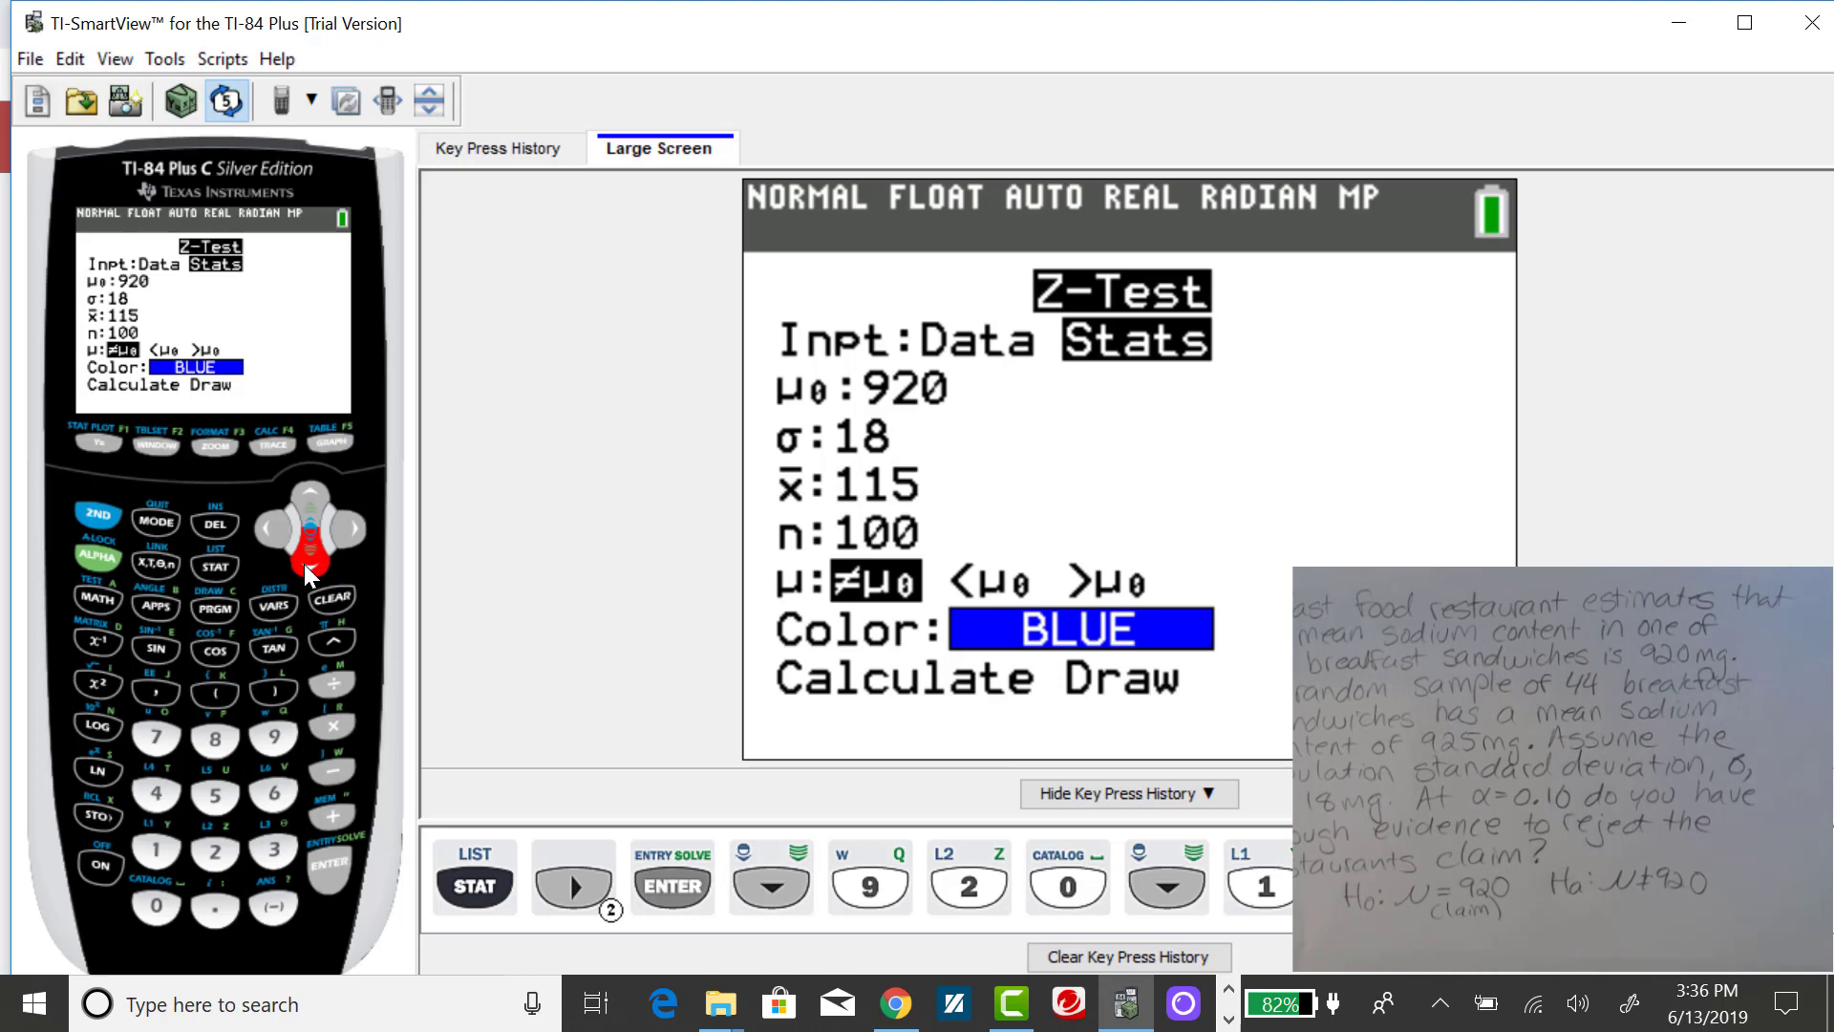
left_click(272, 739)
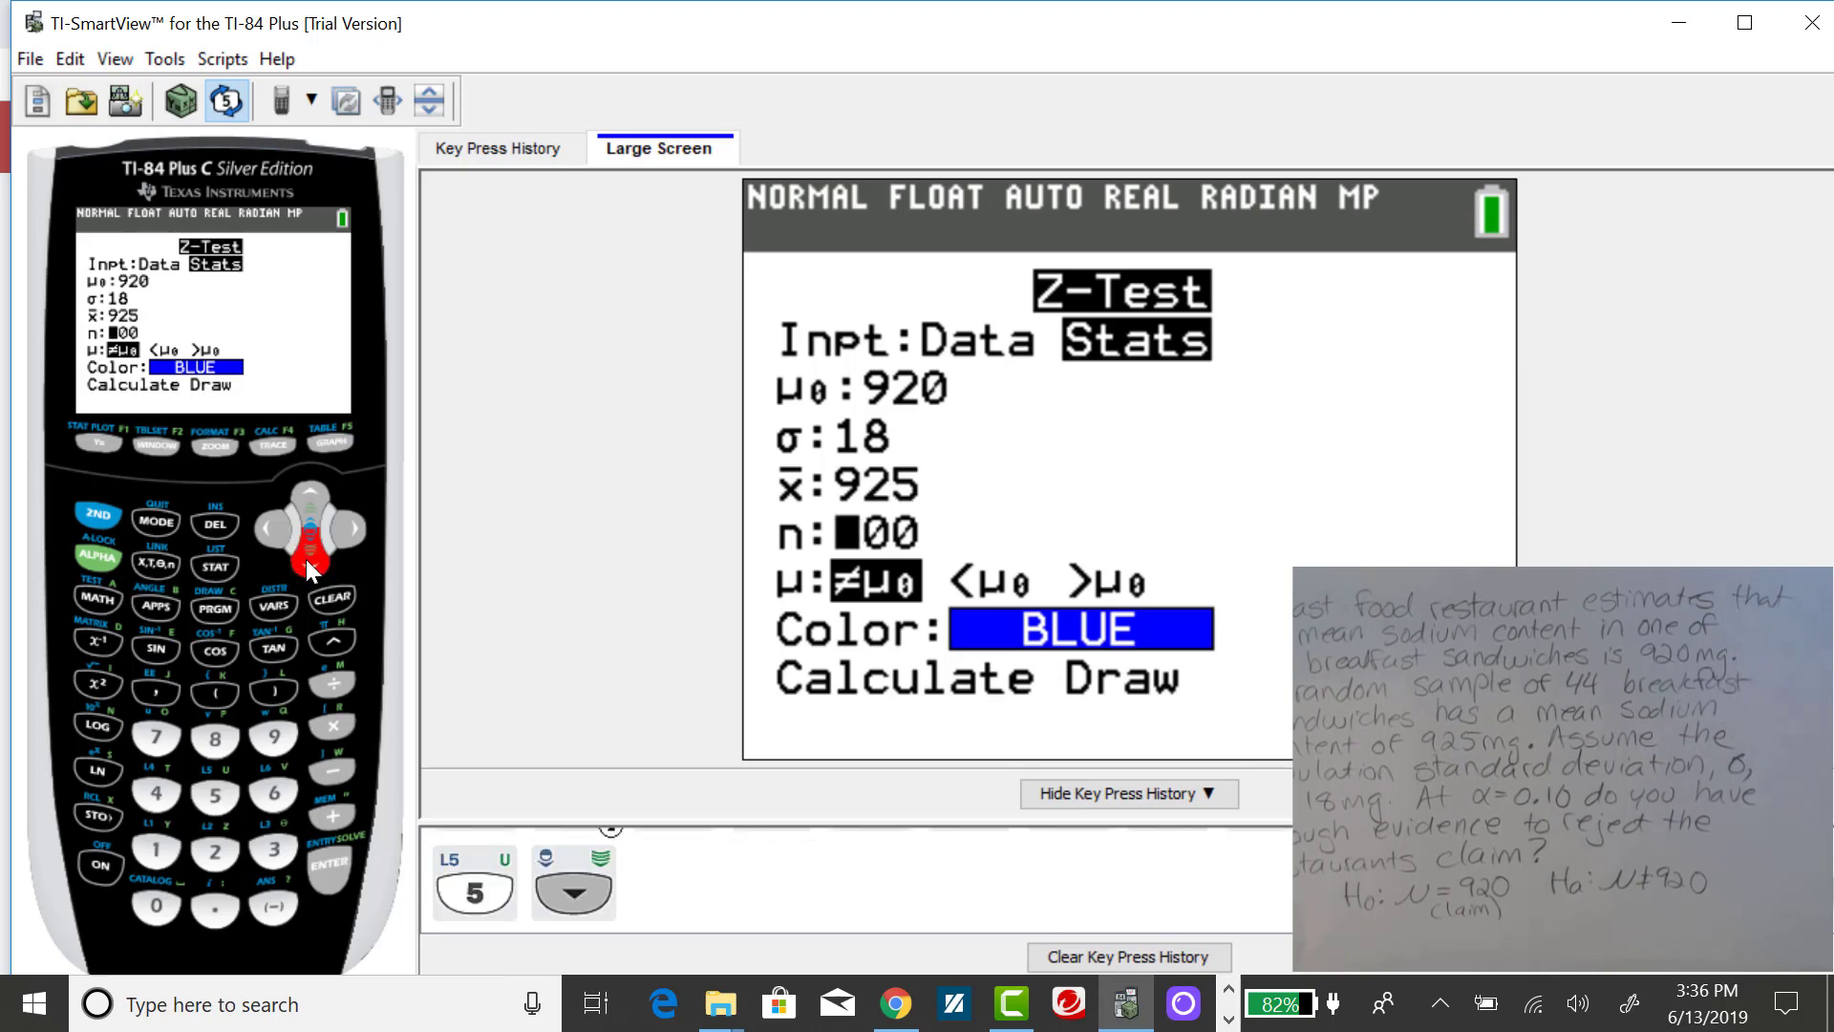
left_click(153, 794)
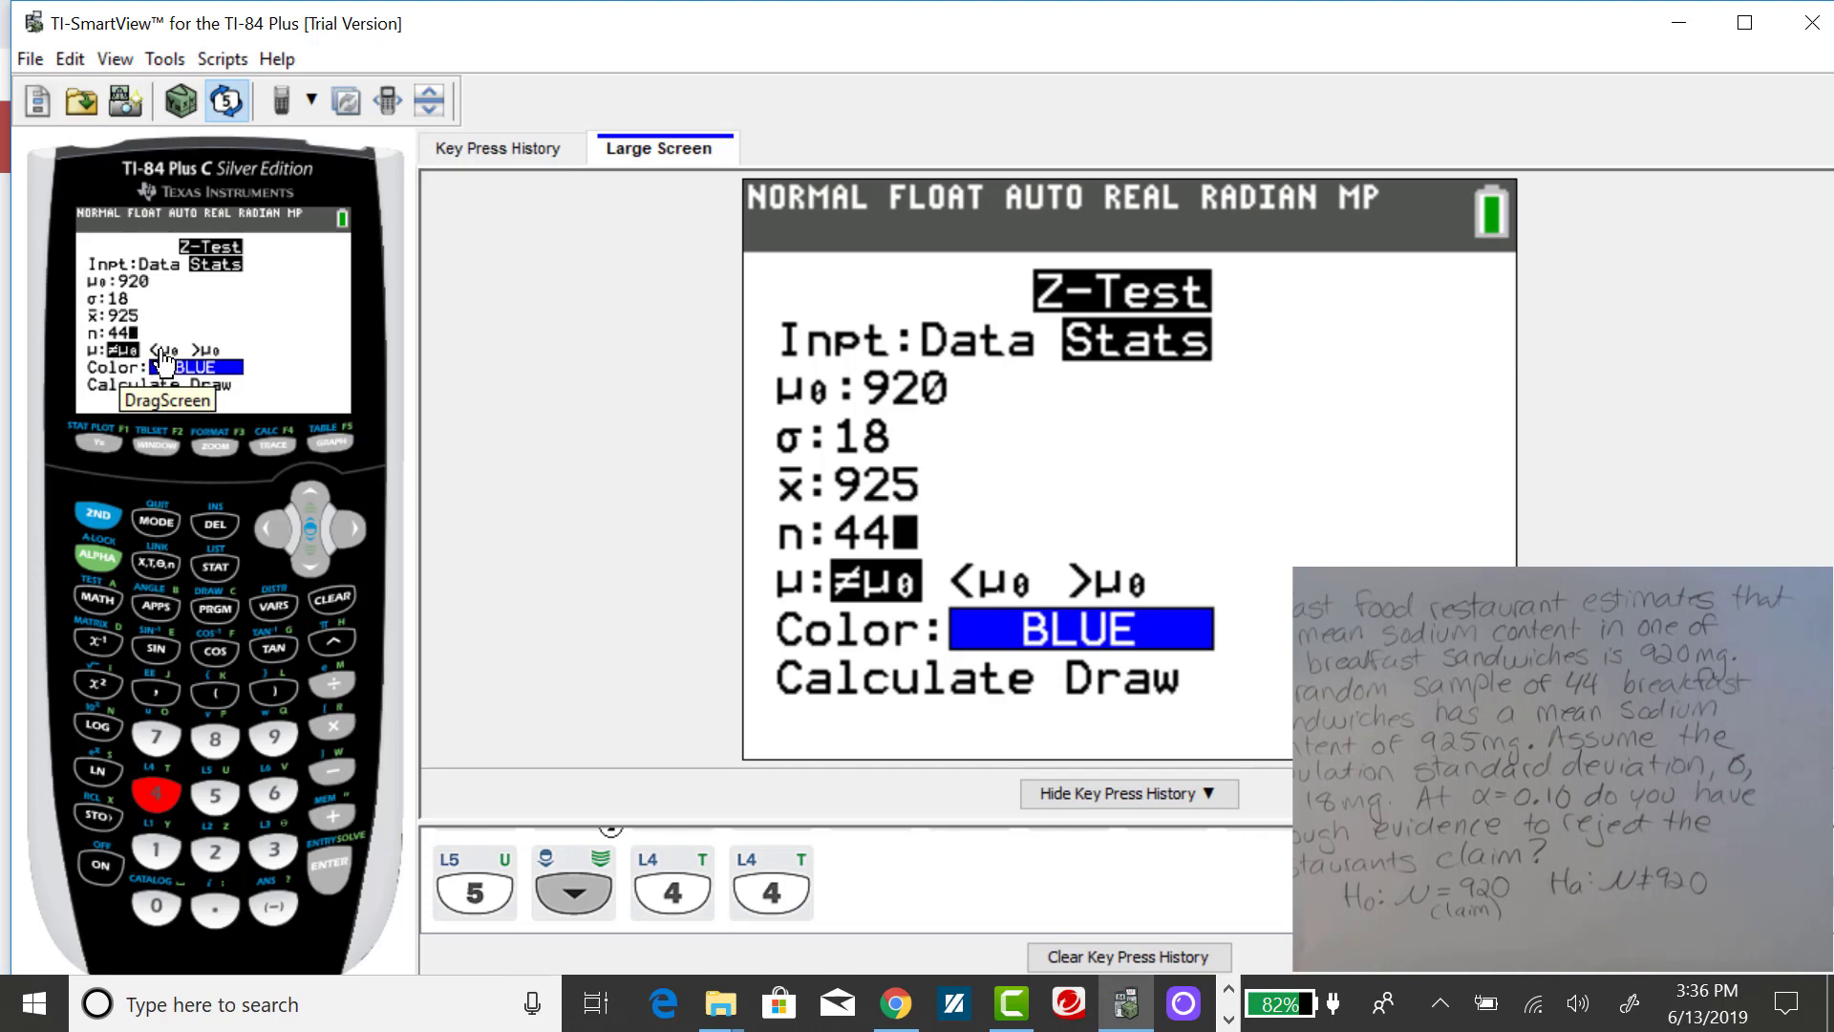
mouse_move(209, 369)
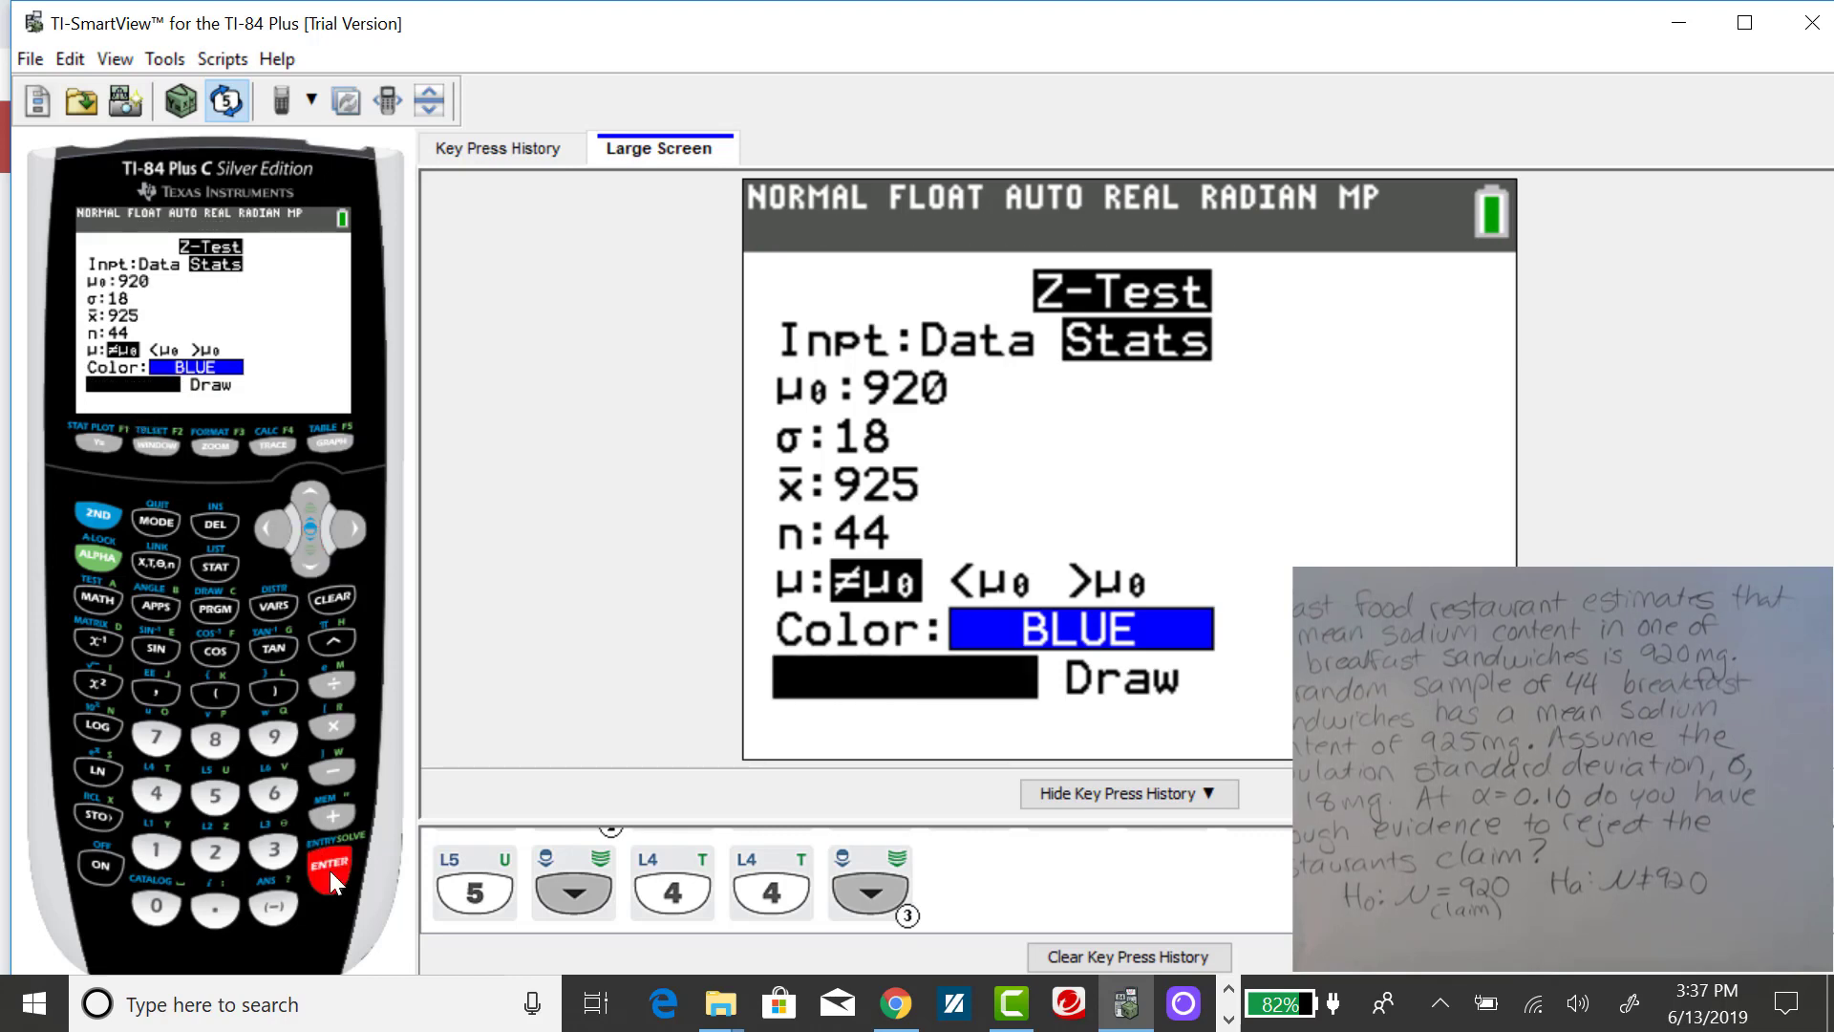
Run Calculate, showing z = 1.842569328 and p = .0653917945.
left_click(329, 864)
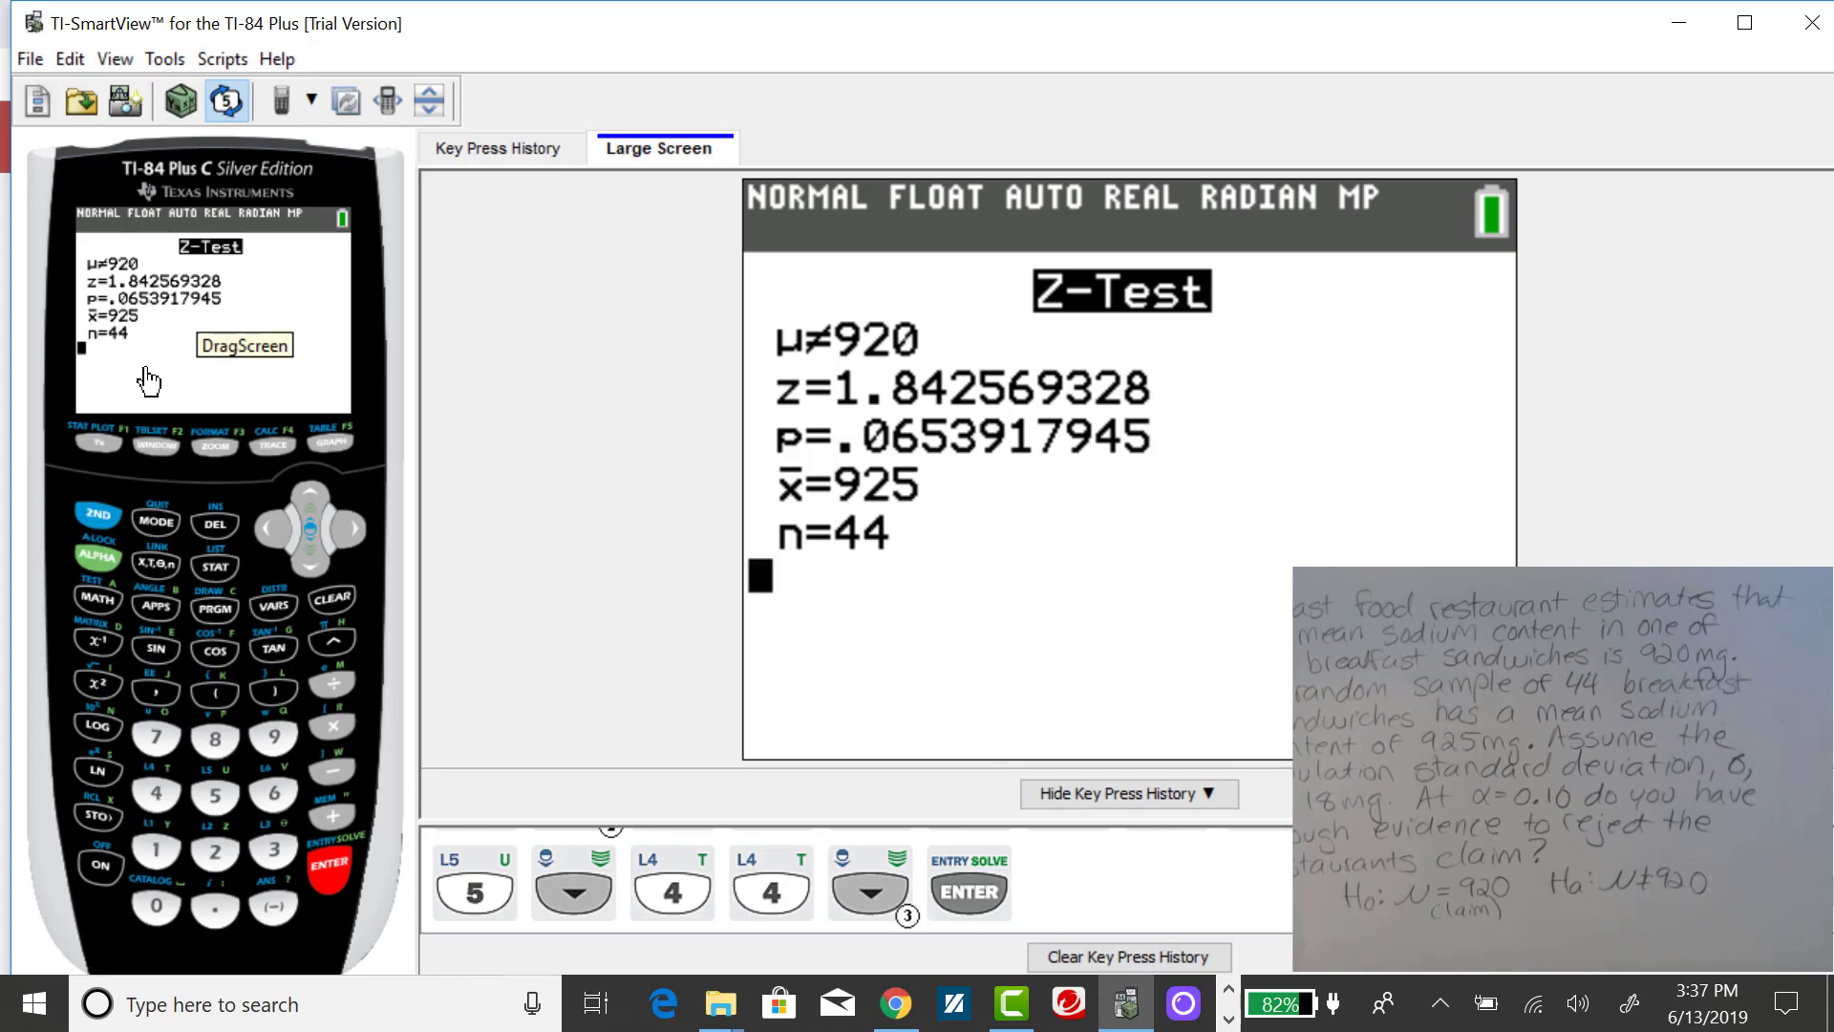
mouse_move(295, 578)
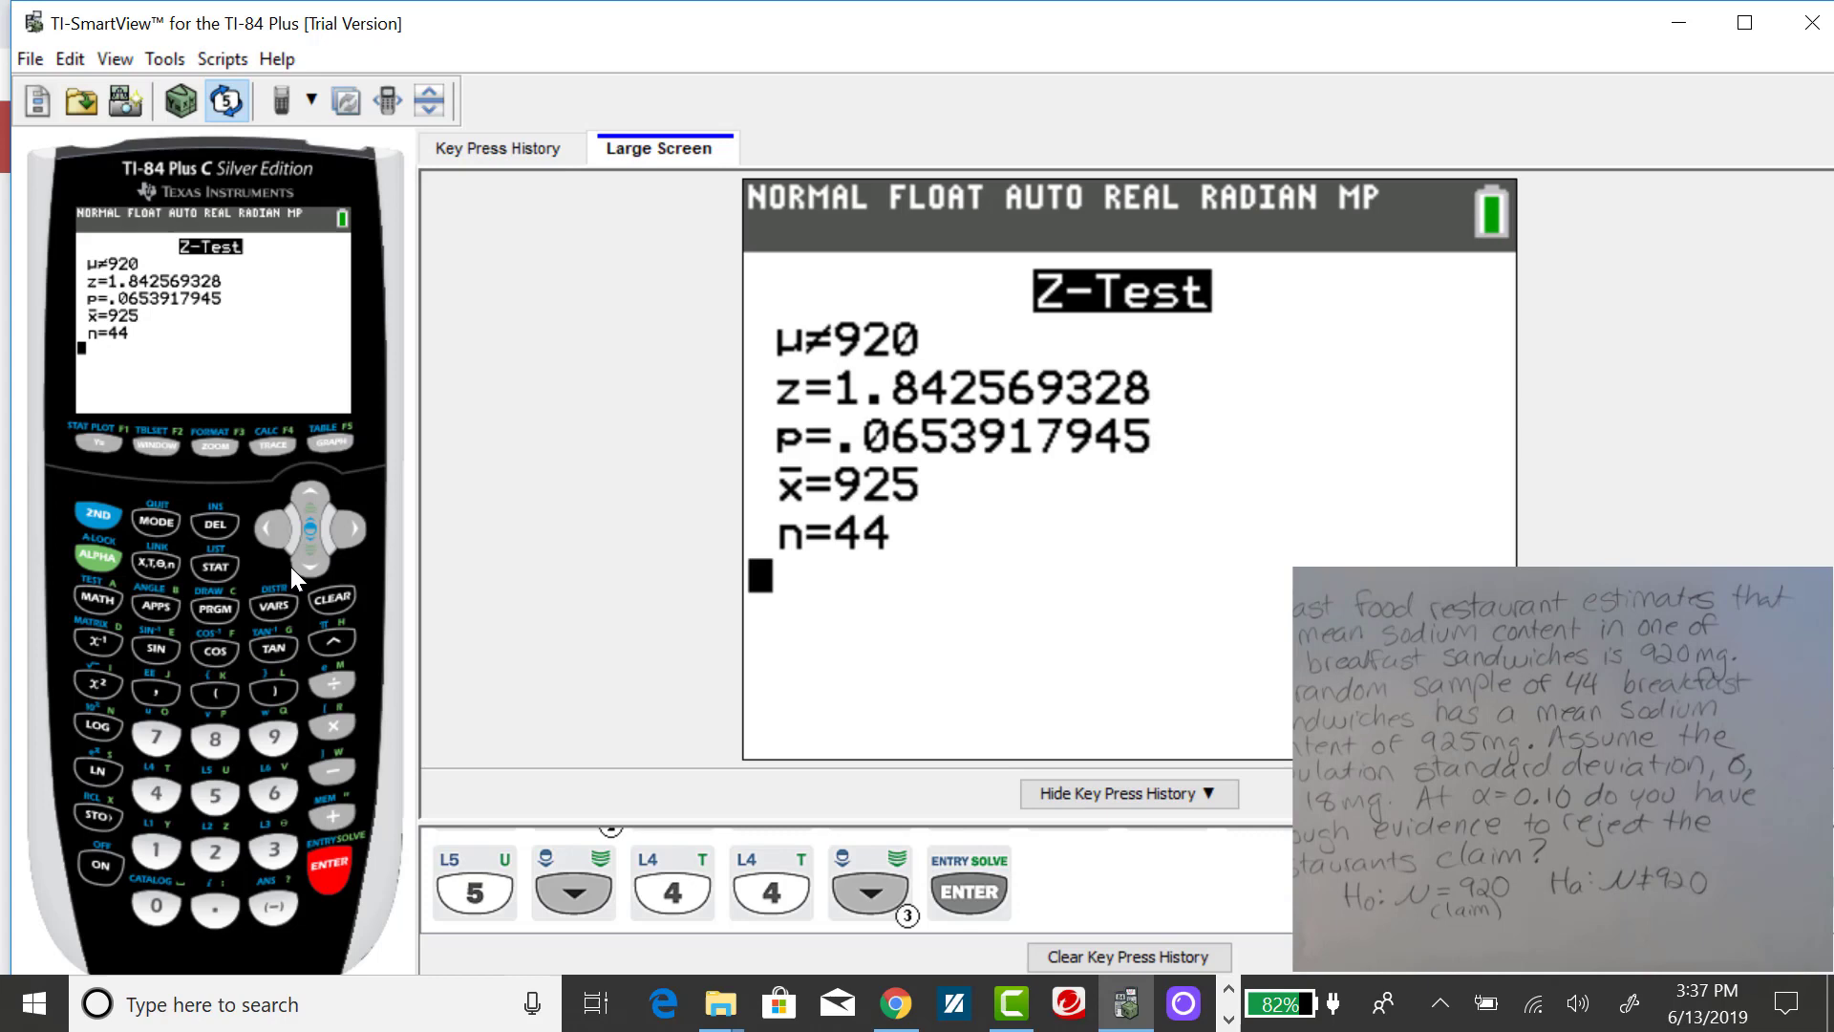
mouse_move(222, 575)
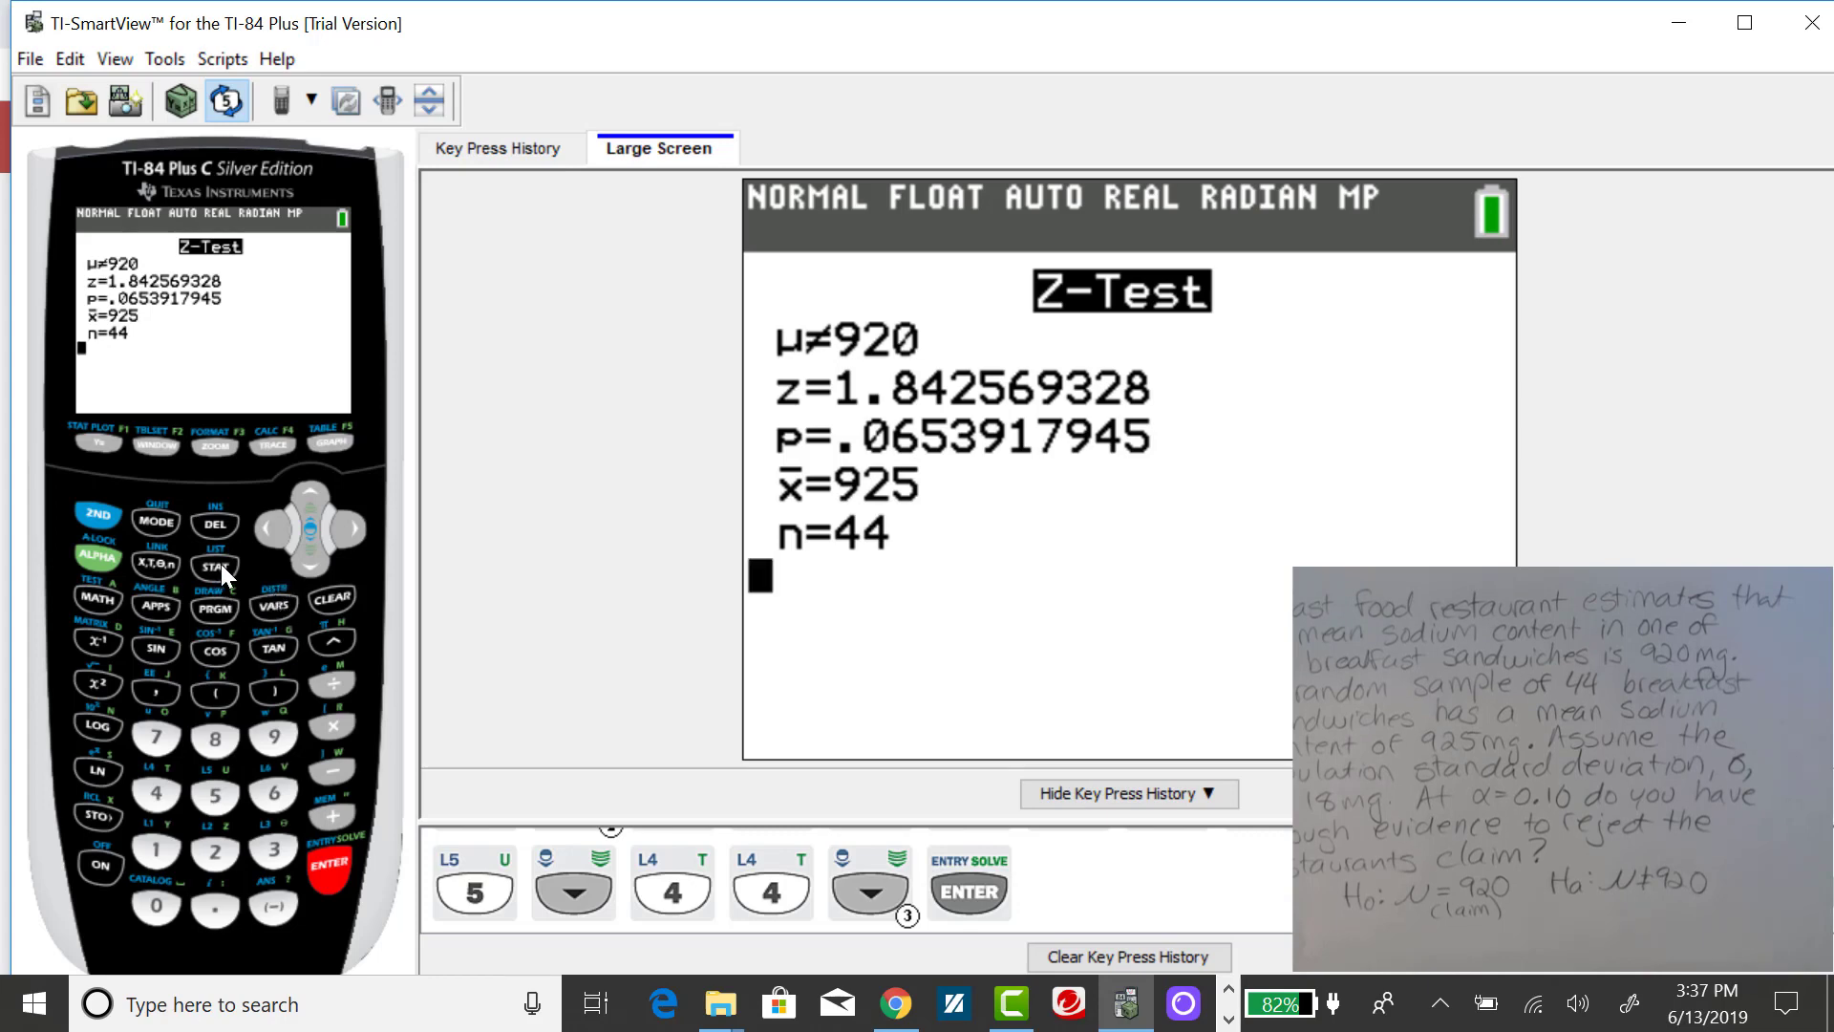
Reopen the Z-Test, re-enter n 44, and draw the shaded curve (z = 1.8426, p = .0654).
left_click(214, 567)
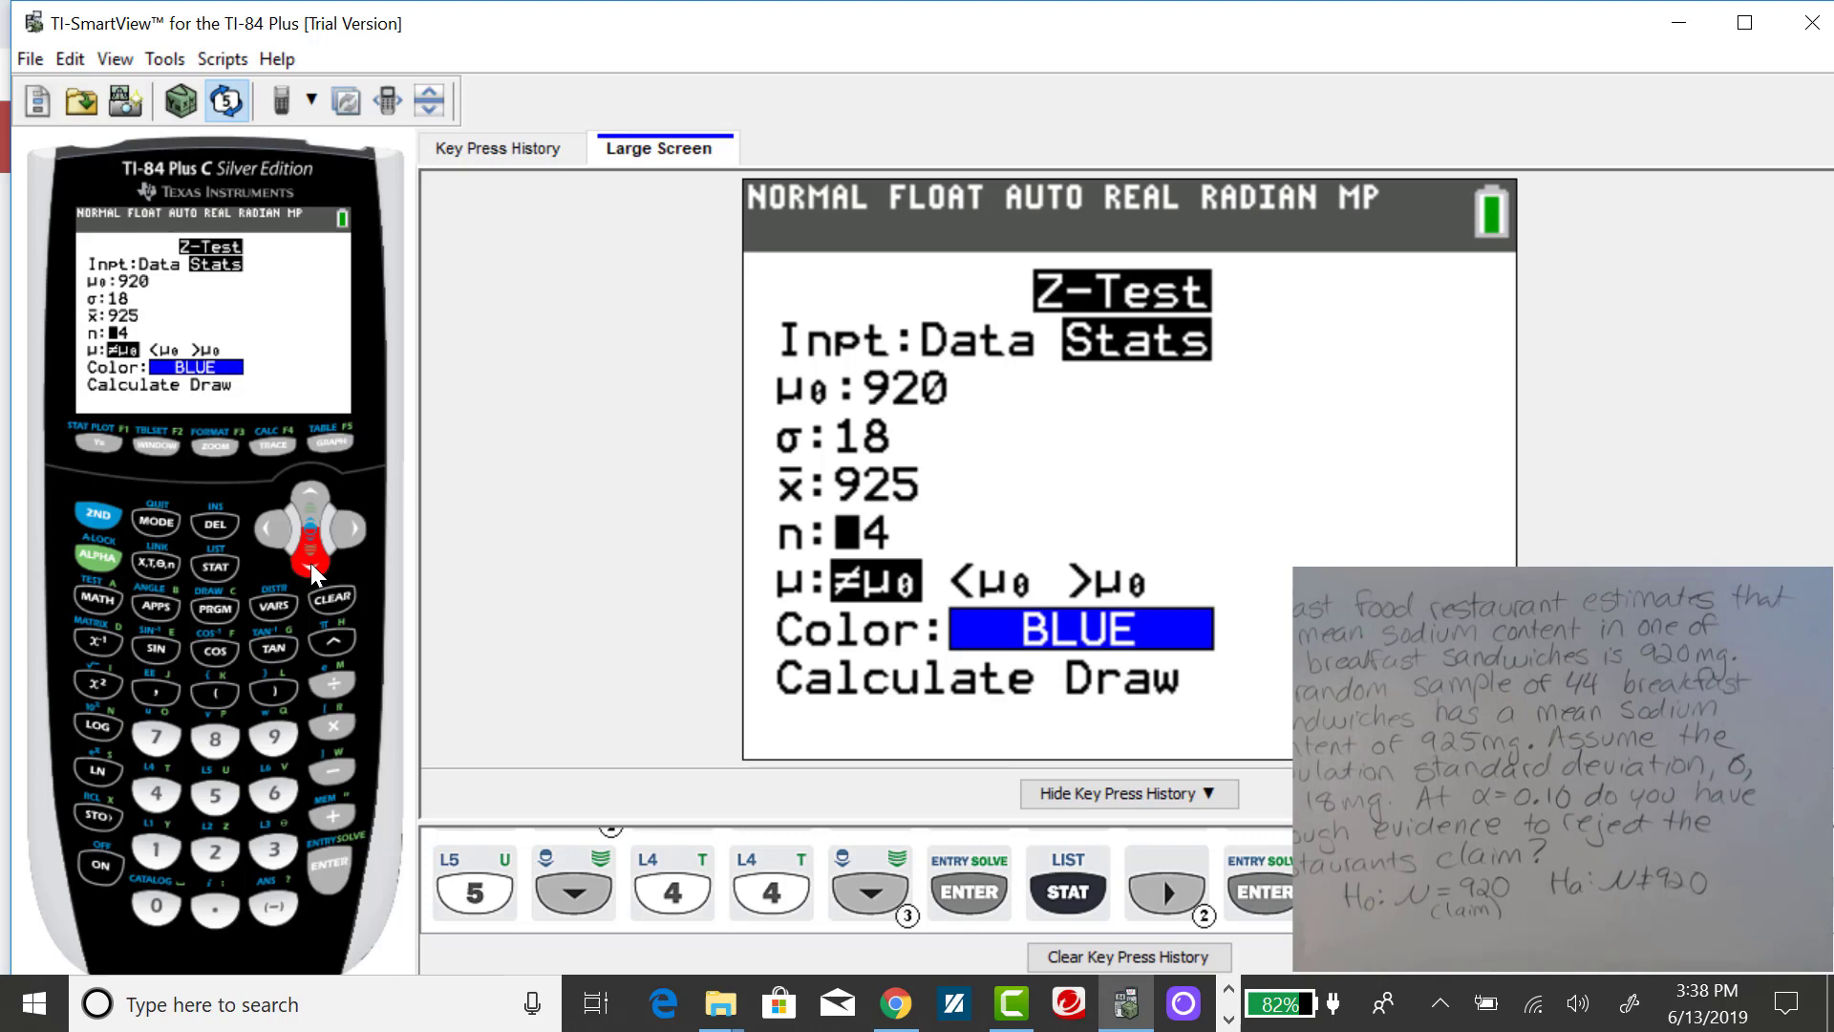
type("4")
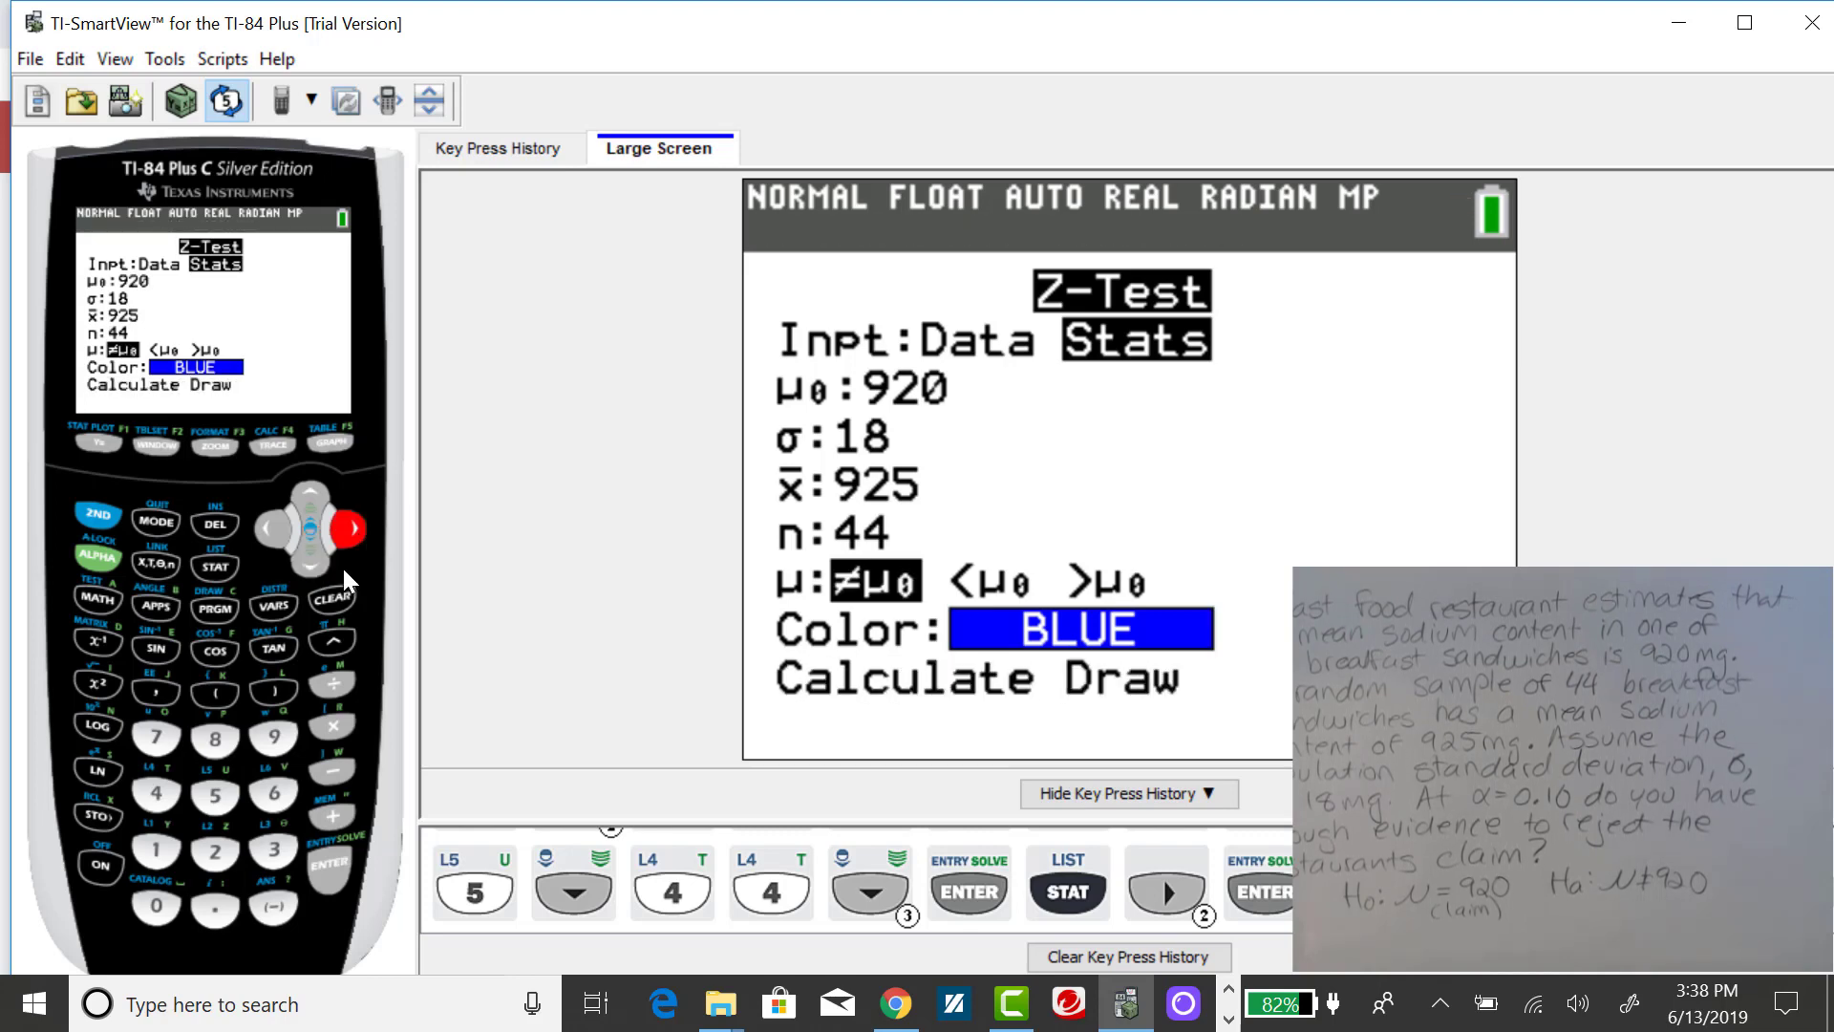
mouse_move(354, 905)
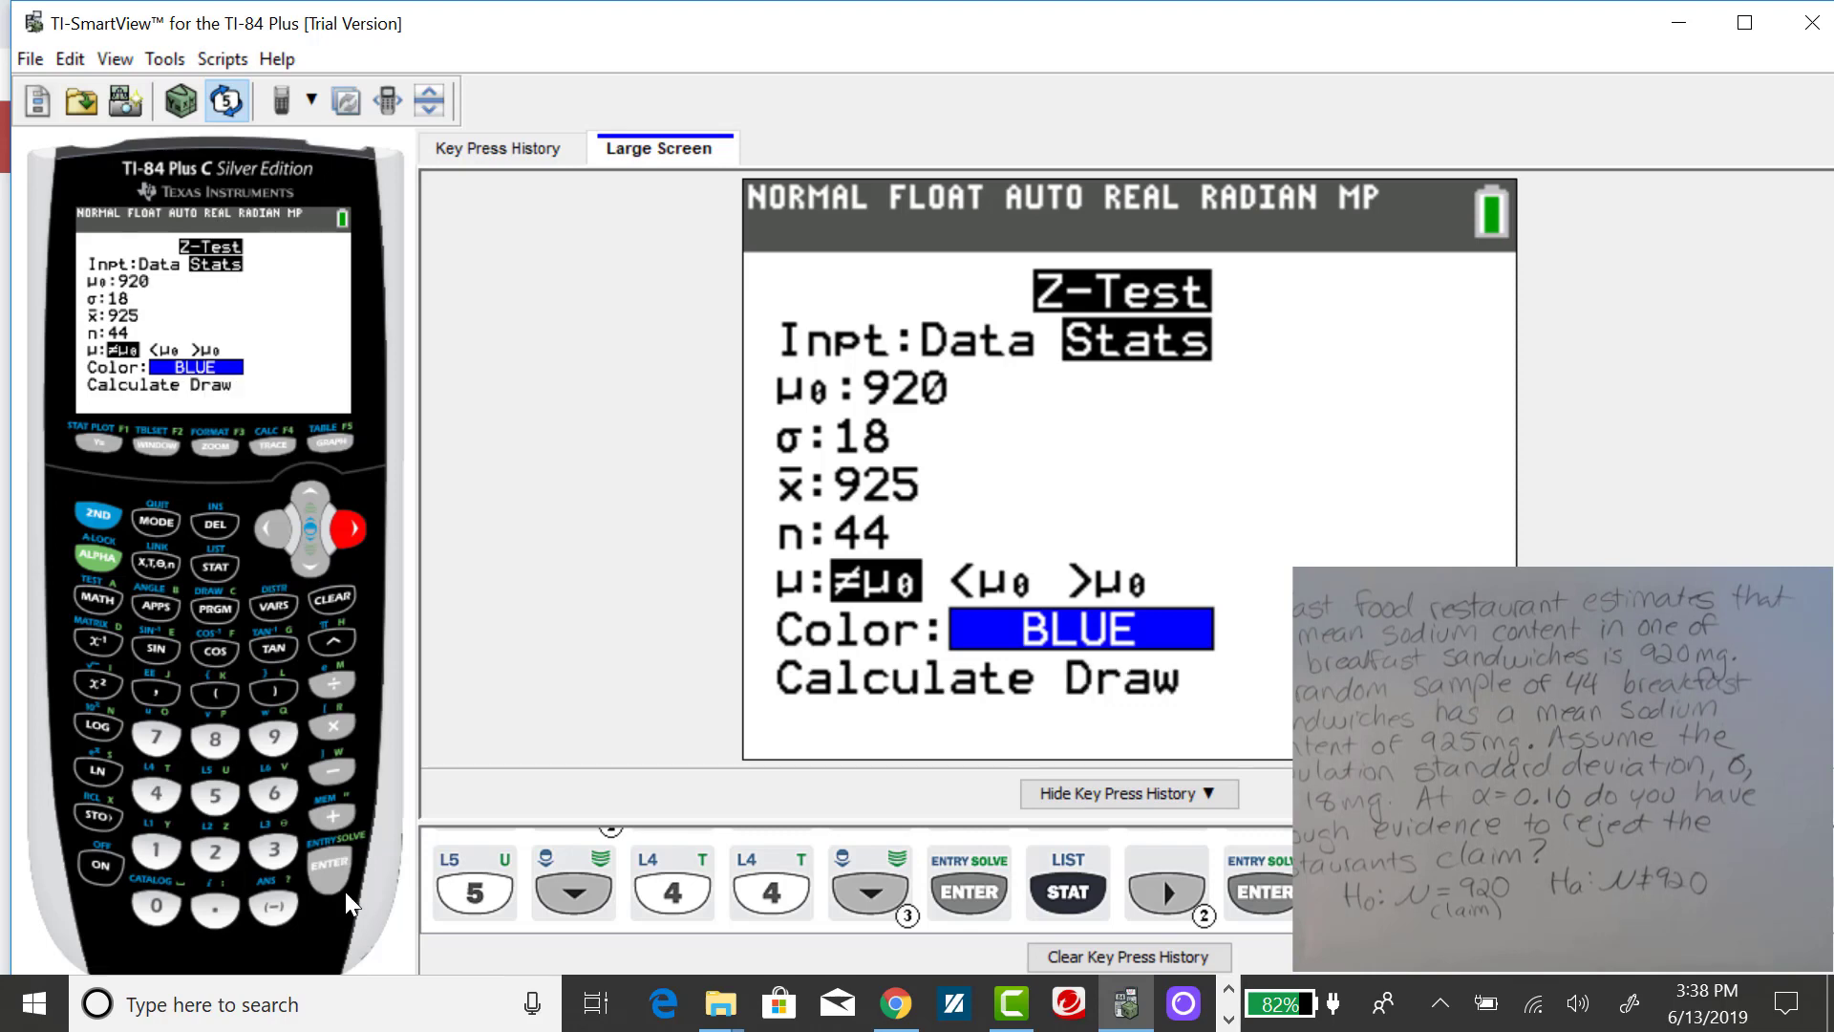
left_click(330, 863)
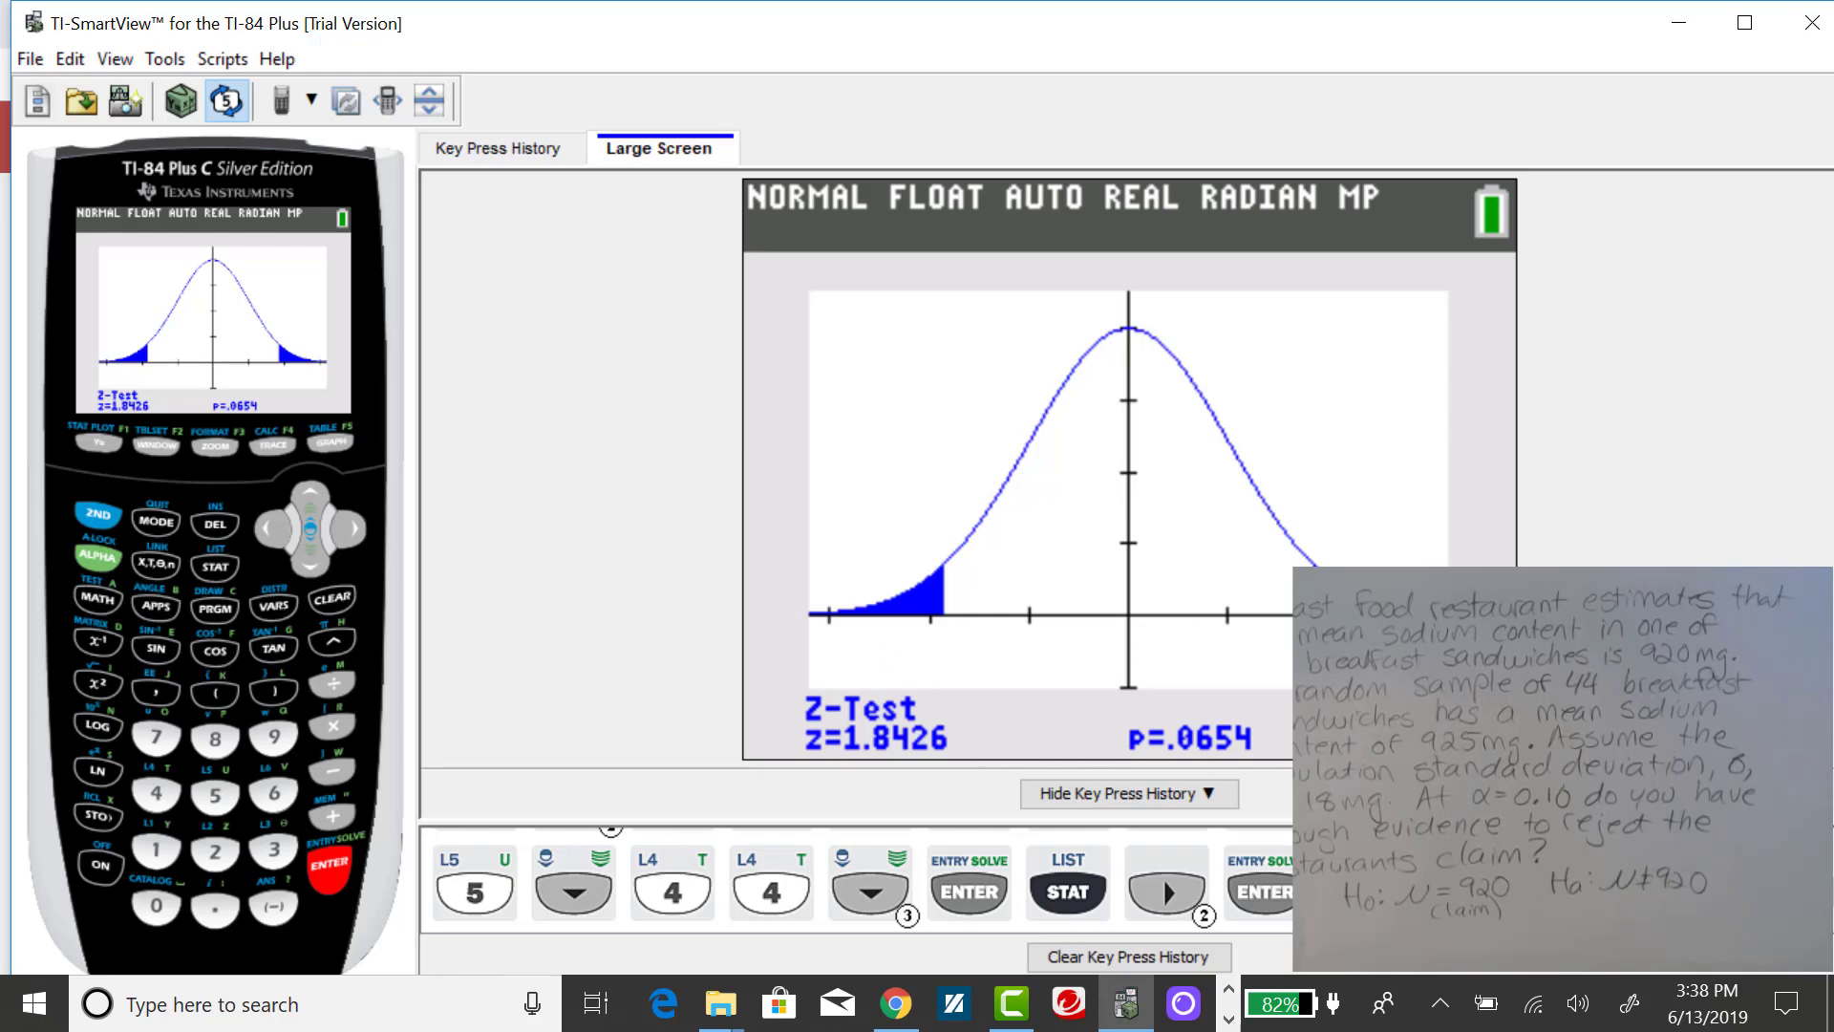
mouse_move(880, 781)
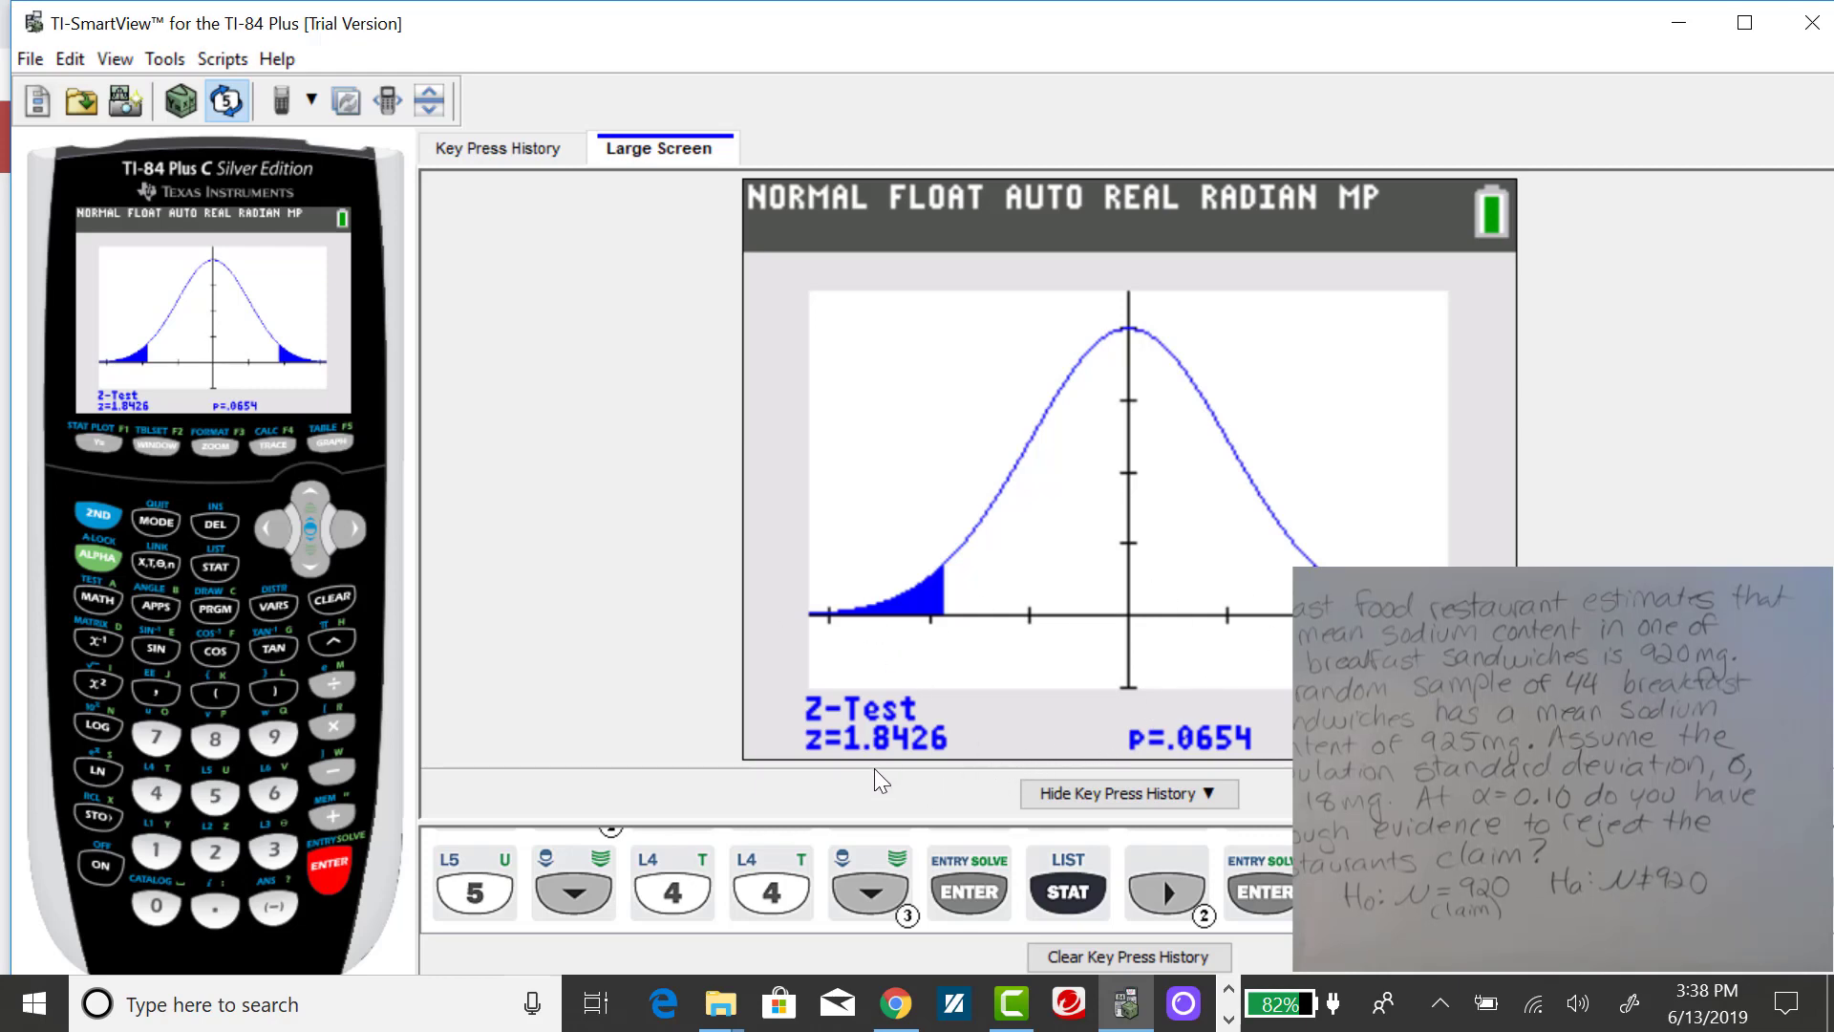
mouse_move(875, 773)
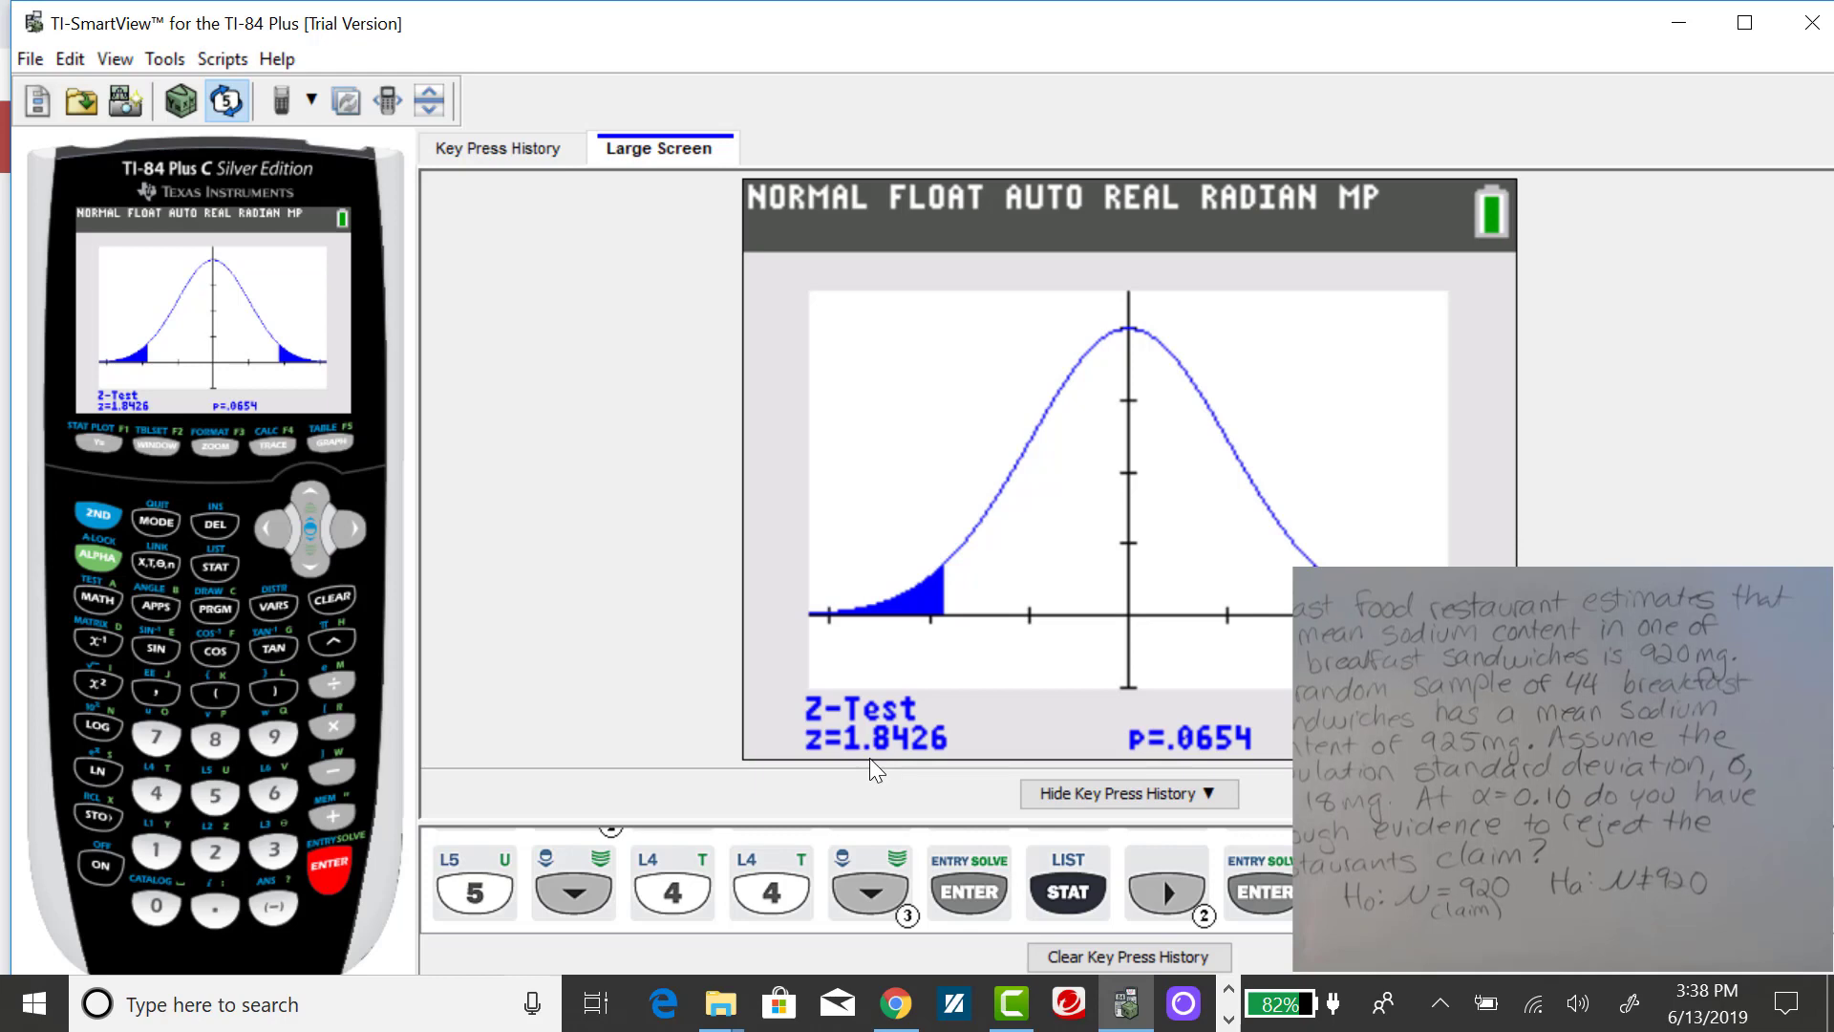
mouse_move(875, 770)
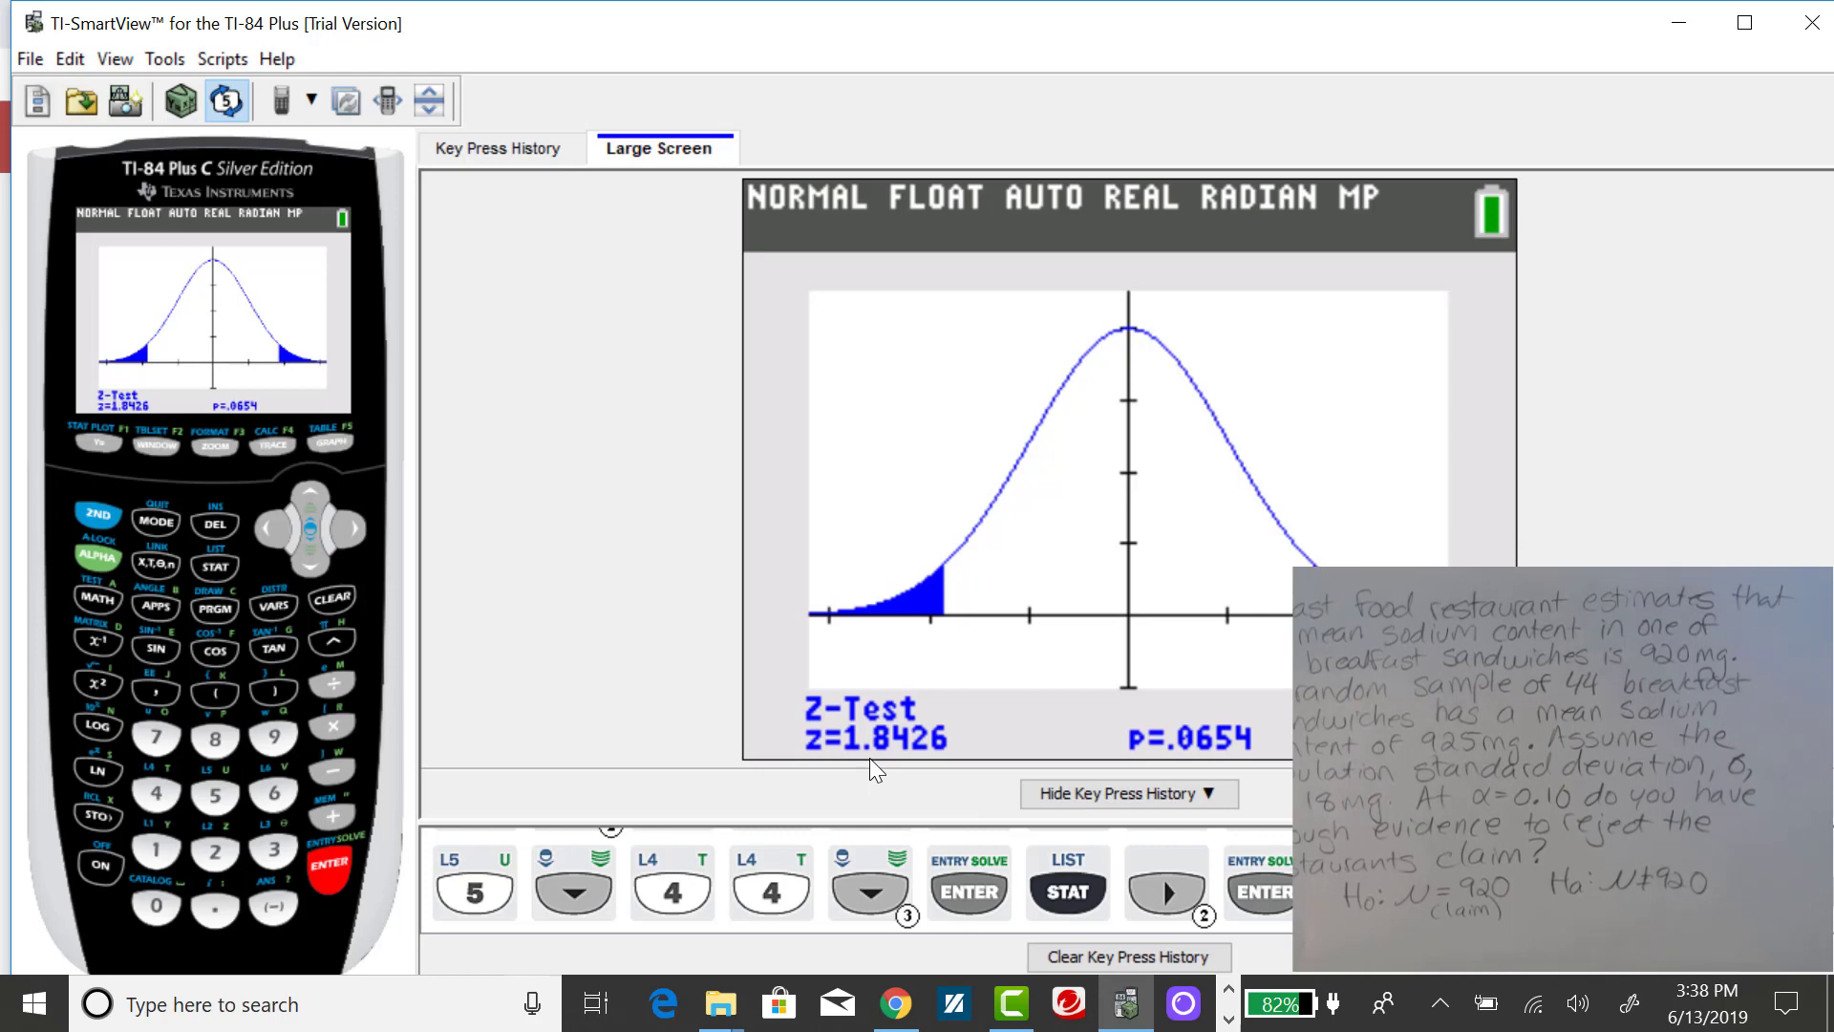
mouse_move(762, 351)
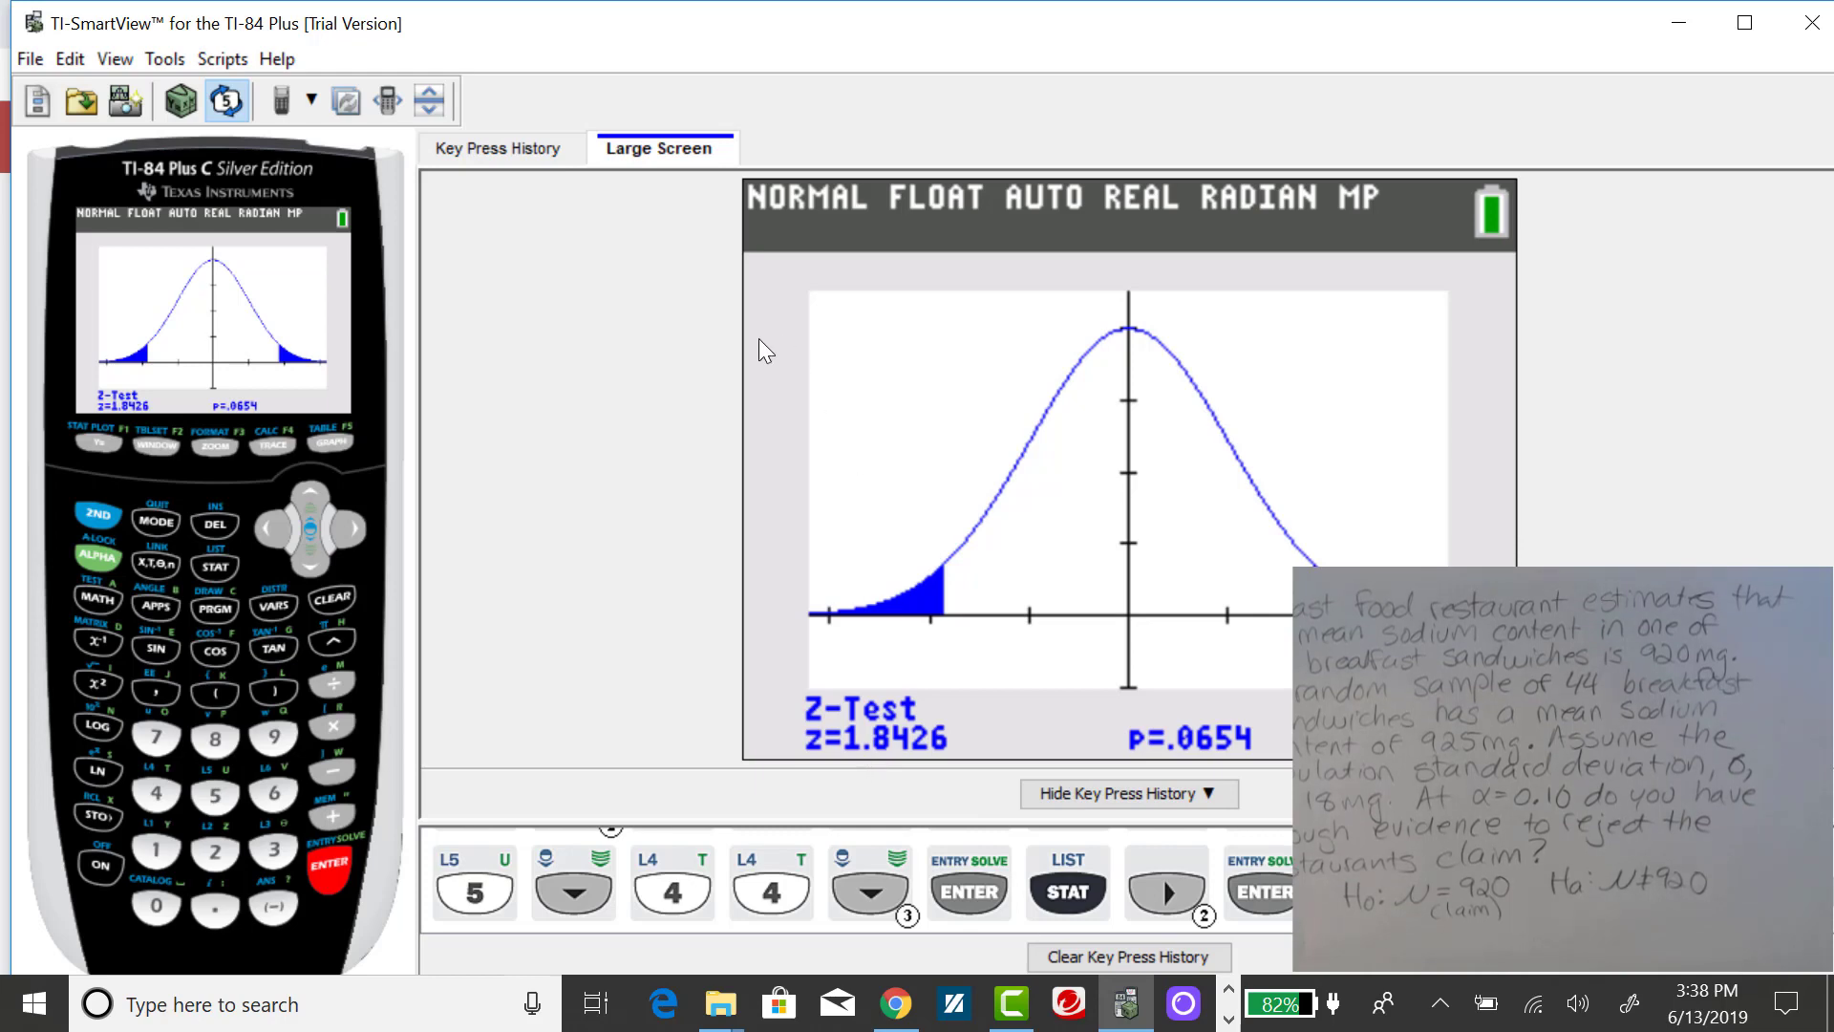
mouse_move(608, 417)
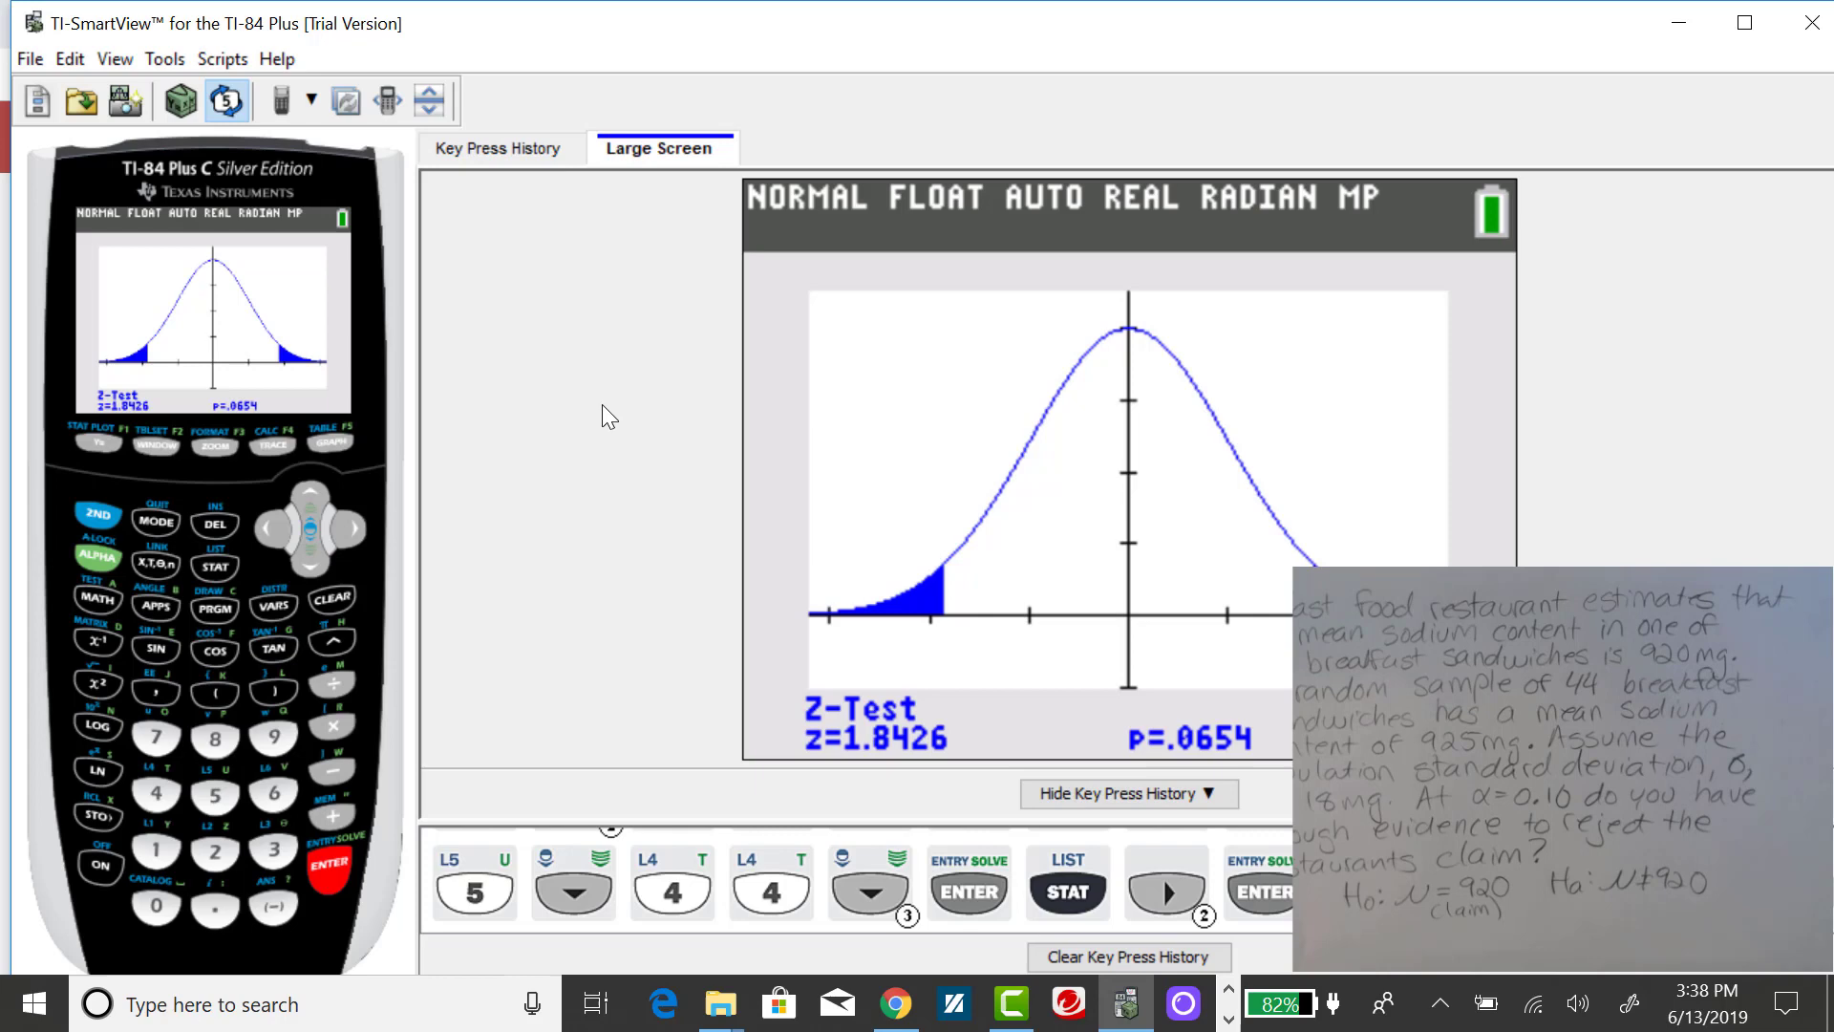